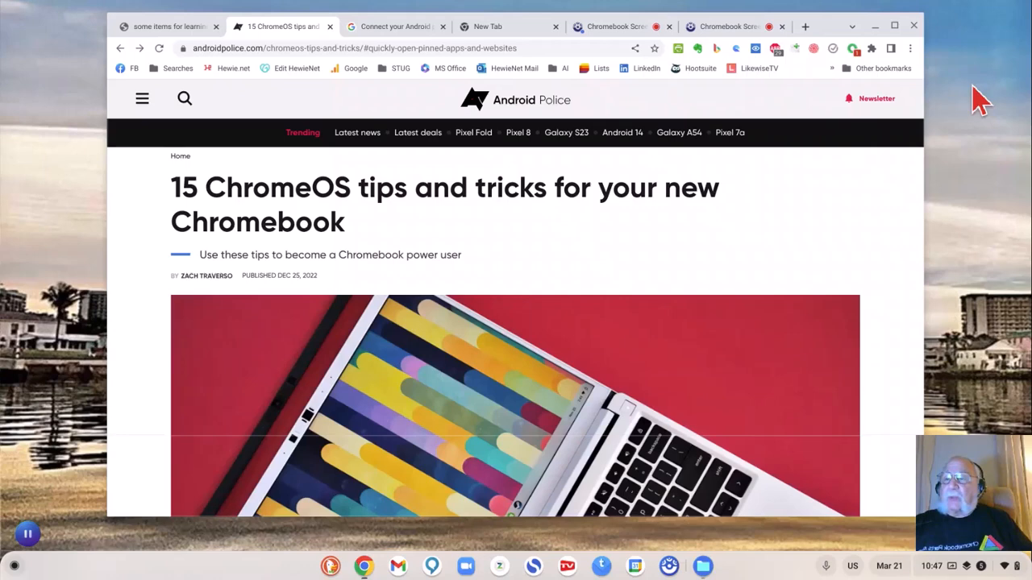
{"action": "mouse_move", "coordinate": [967, 100]}
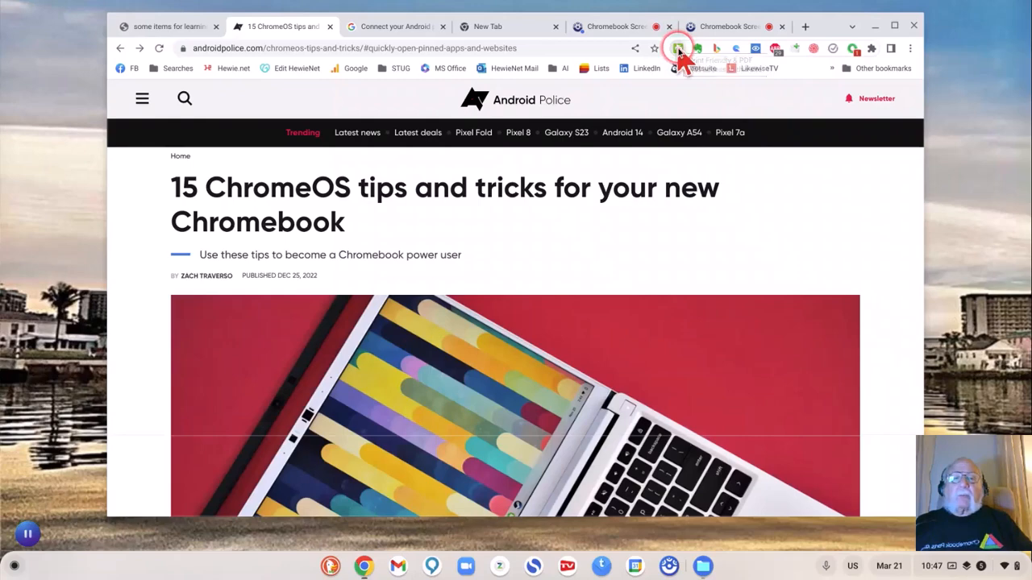
Step: Open the ChromeOS tips article in a clean PrintFriendly preview at the touchpad gestures section
{"action": "left_click", "coordinate": [677, 48]}
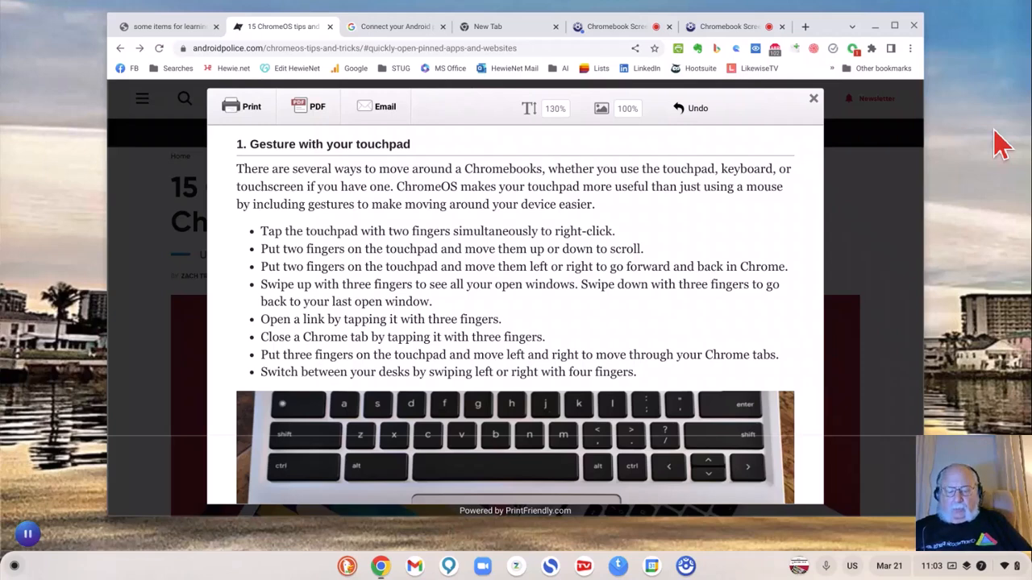
{"action": "right_click", "coordinate": [999, 144]}
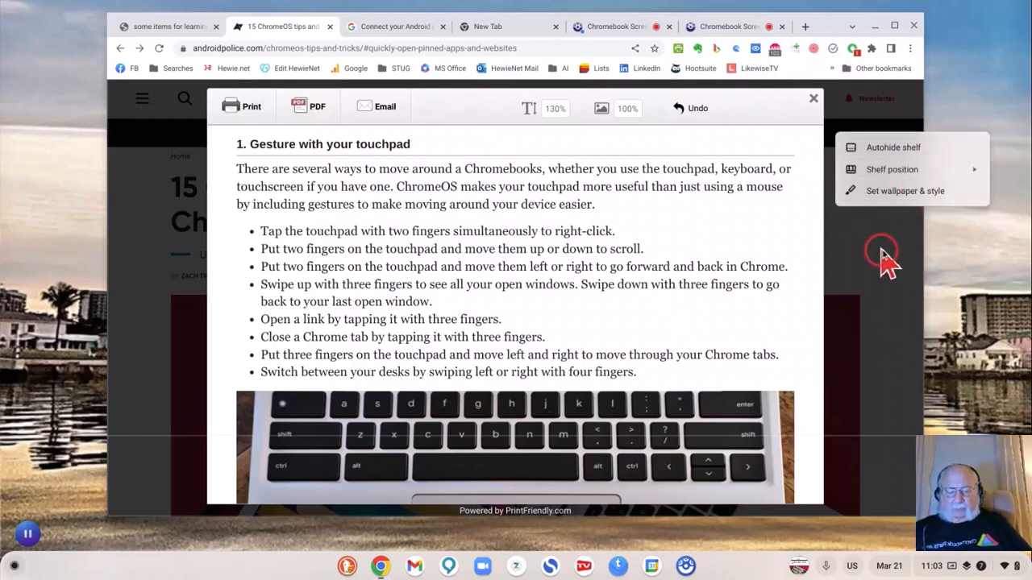
{"action": "right_click", "coordinate": [883, 257]}
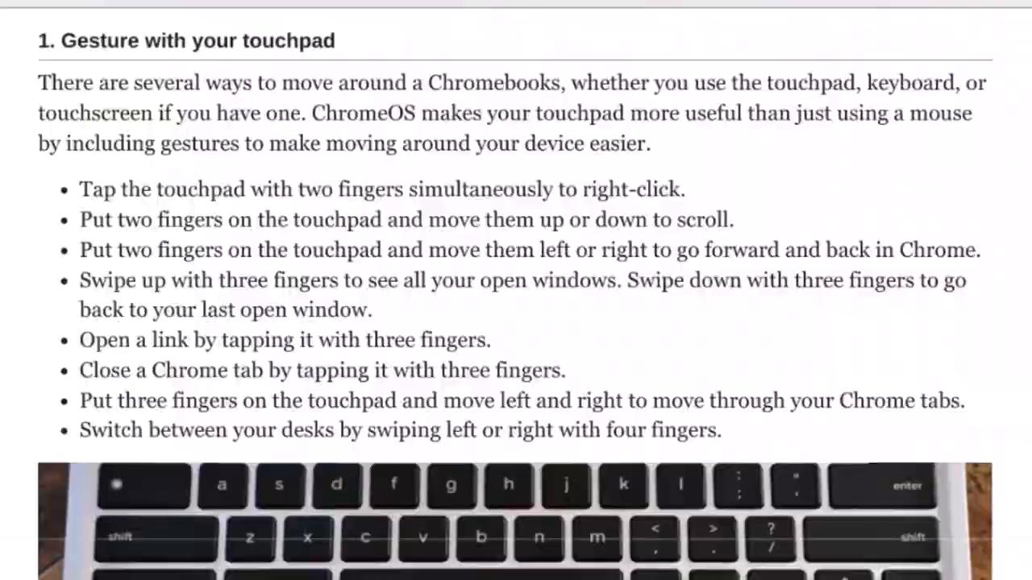
Step: Scroll the preview to tip 2, Control your Chromebook with your keyboard
{"action": "scroll", "scroll_direction": "down", "scroll_amount": 3}
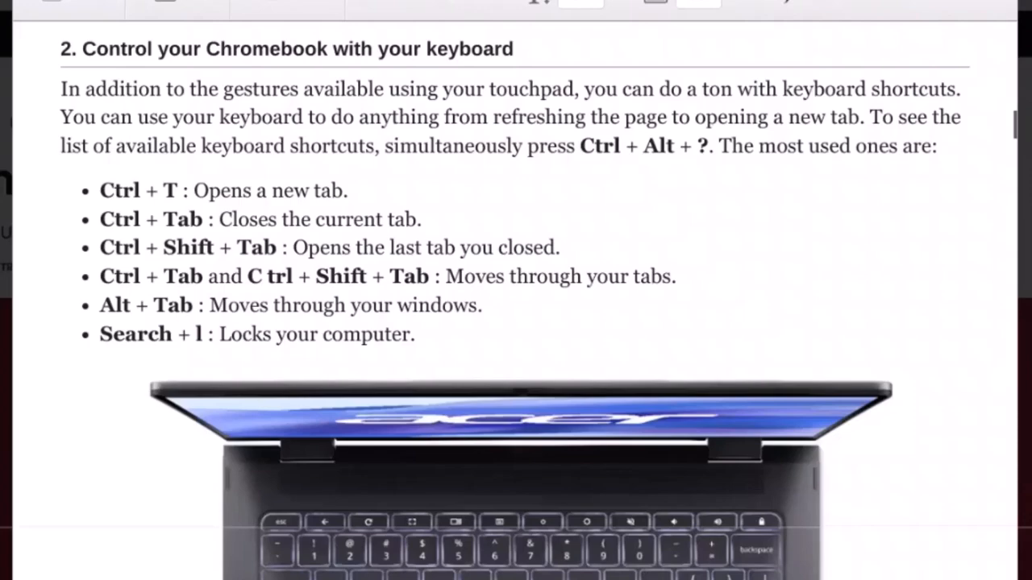
Step: Scroll the preview further to tip 4, Take your screen for a spin
{"action": "scroll", "scroll_direction": "down", "scroll_amount": 3}
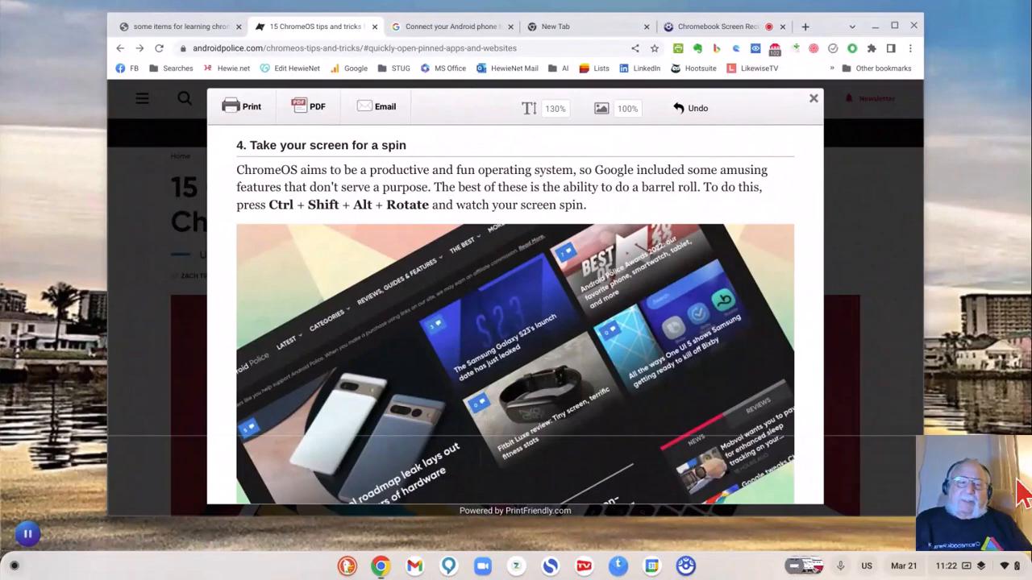
{"action": "mouse_move", "coordinate": [967, 460]}
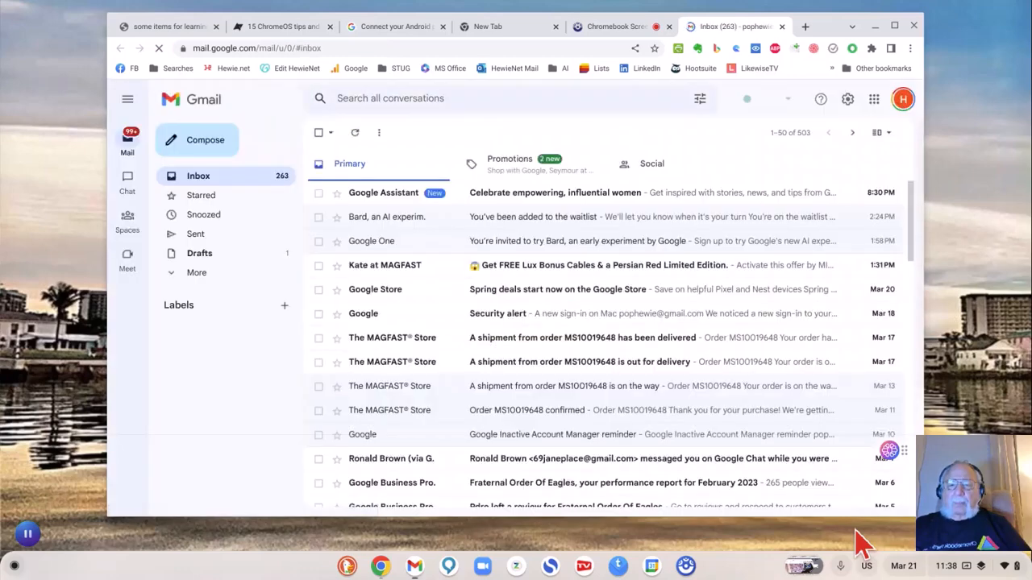
{"action": "mouse_move", "coordinate": [851, 535]}
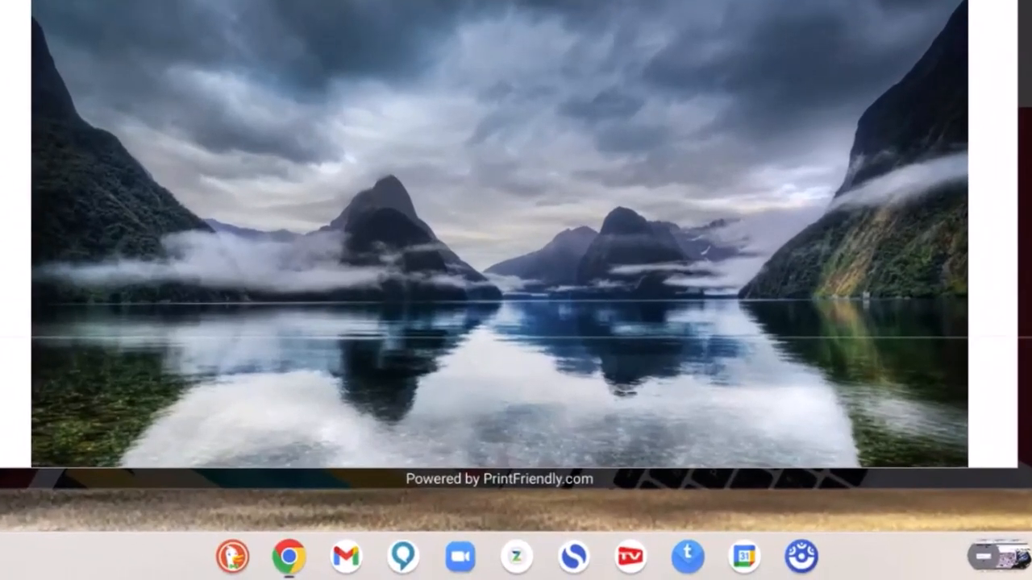
{"action": "right_click", "coordinate": [125, 556]}
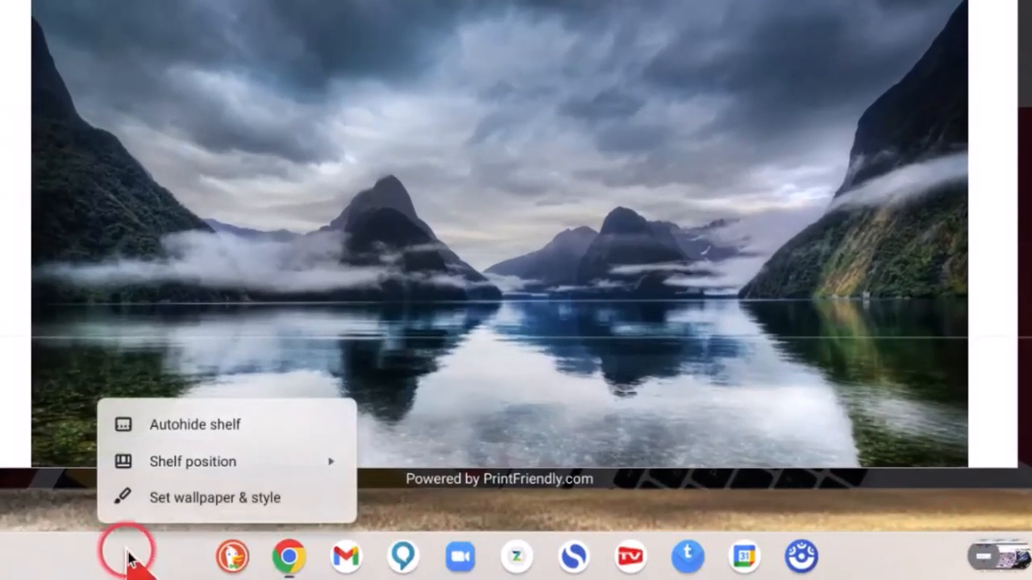
{"action": "mouse_move", "coordinate": [191, 461]}
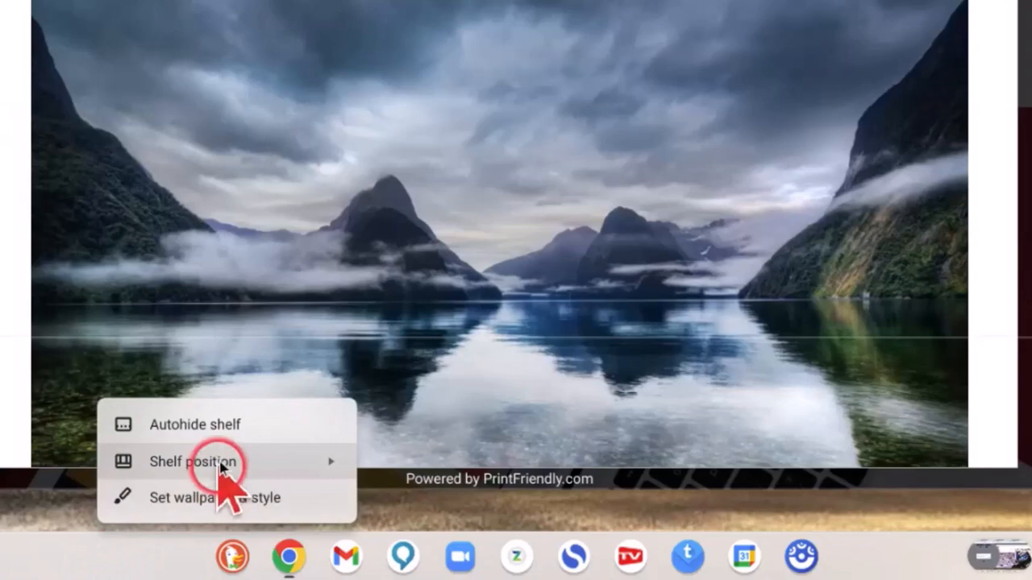
{"action": "left_click", "coordinate": [193, 462]}
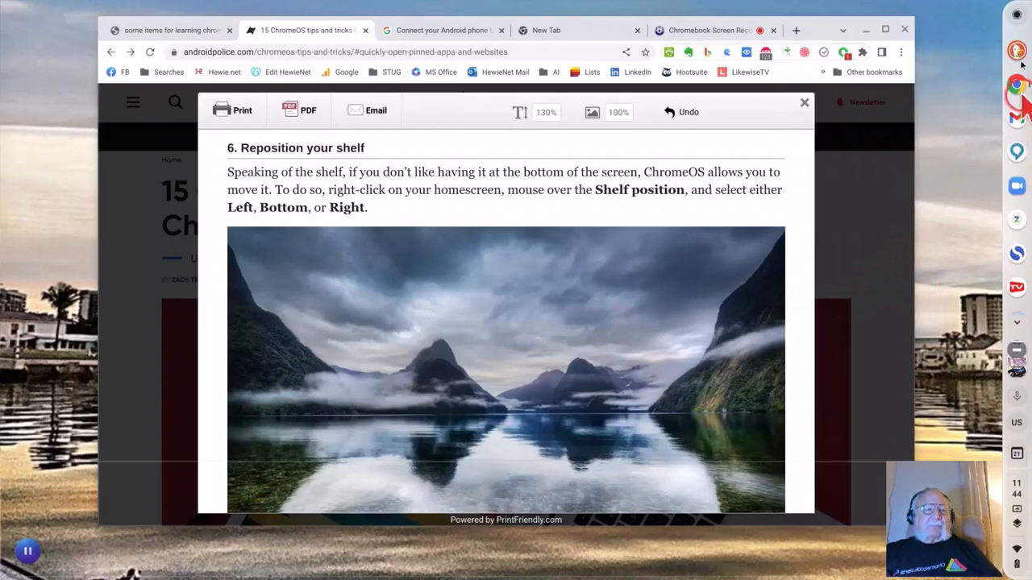
{"action": "right_click", "coordinate": [1017, 49]}
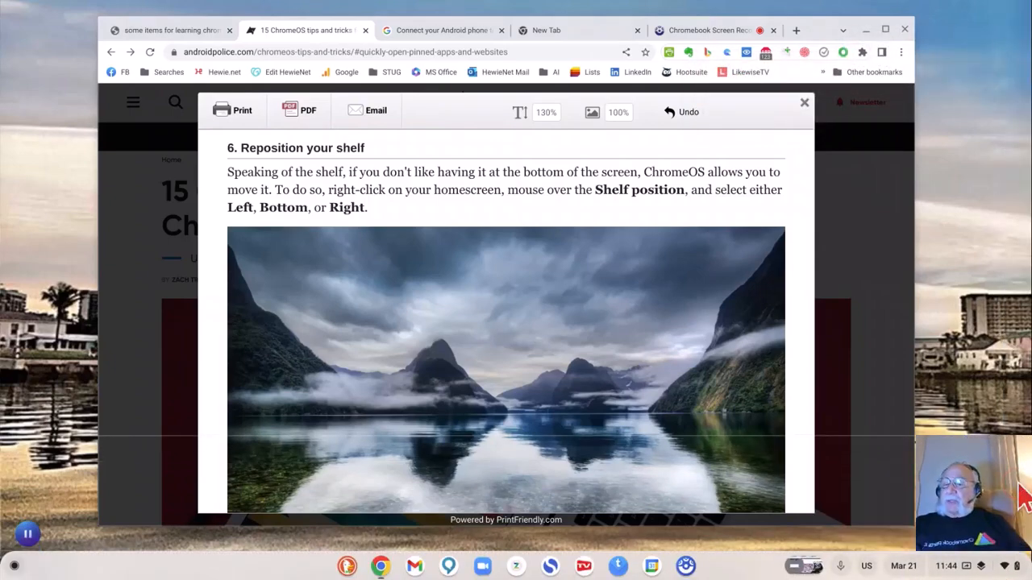
{"action": "scroll", "scroll_direction": "down", "scroll_amount": 3}
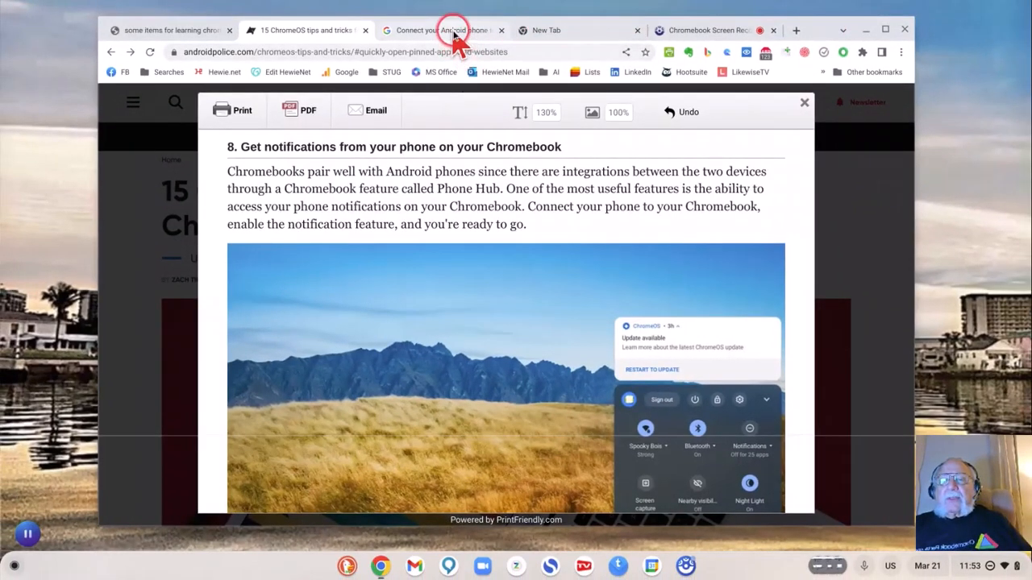
Step: Switch to the Chromebook Help tab on connecting an Android phone
{"action": "left_click", "coordinate": [439, 29]}
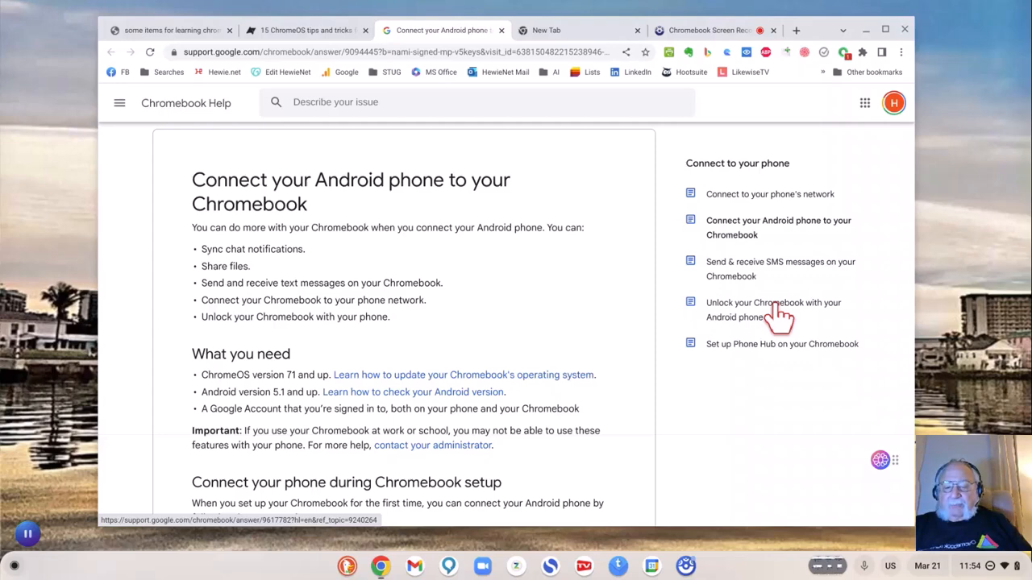
Step: Scroll the help article through 'What you need' and 'Connect your phone during Chromebook setup'
{"action": "scroll", "scroll_direction": "down", "scroll_amount": 3}
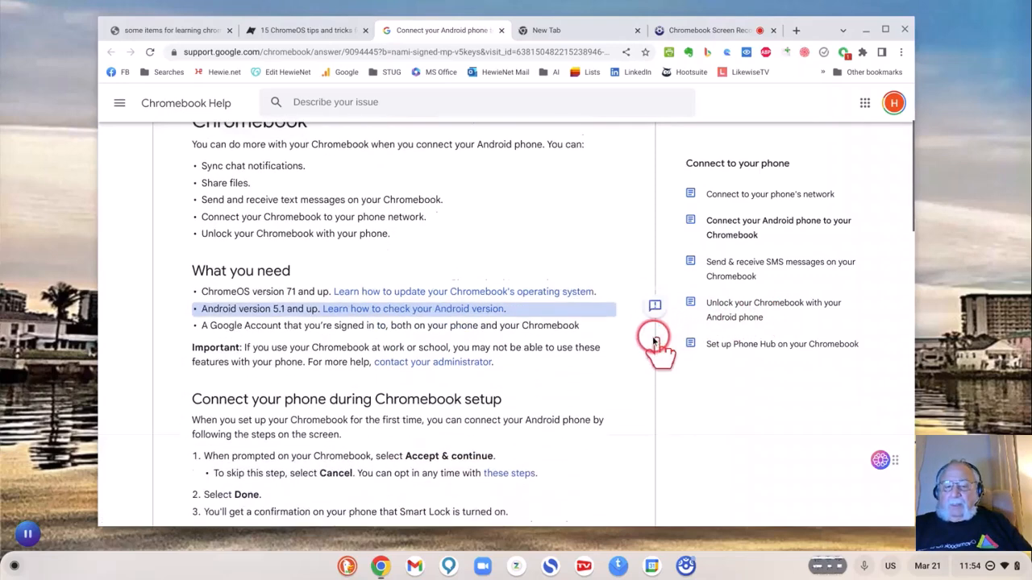
{"action": "scroll", "scroll_direction": "down", "scroll_amount": 3}
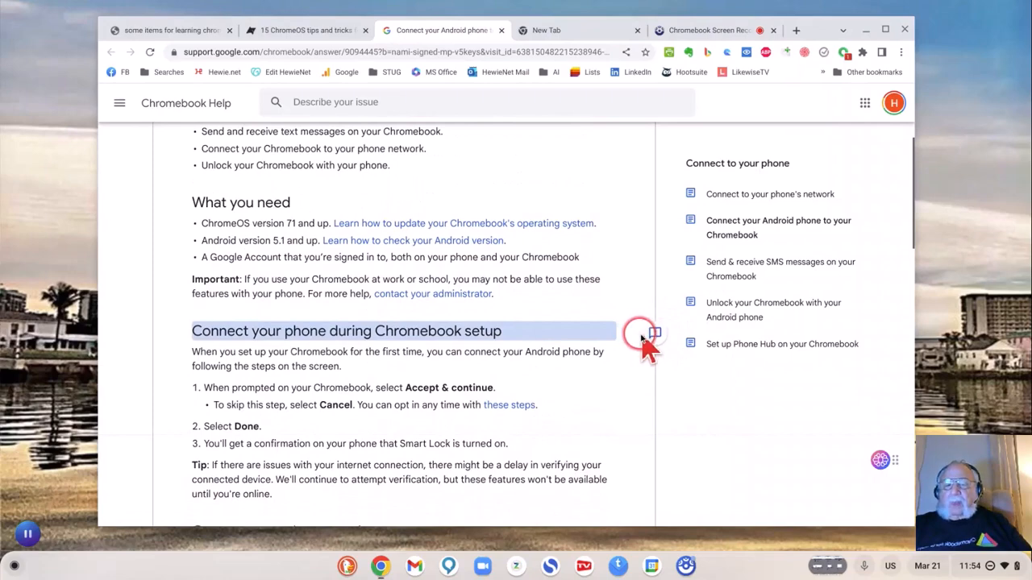
{"action": "scroll", "scroll_direction": "down", "scroll_amount": 3}
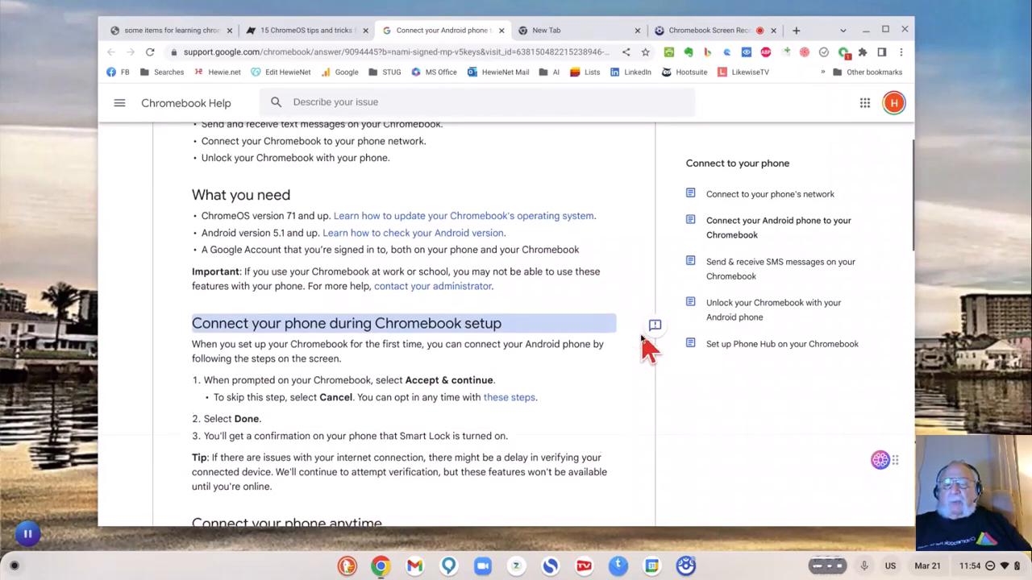
{"action": "scroll", "scroll_direction": "down", "scroll_amount": 3}
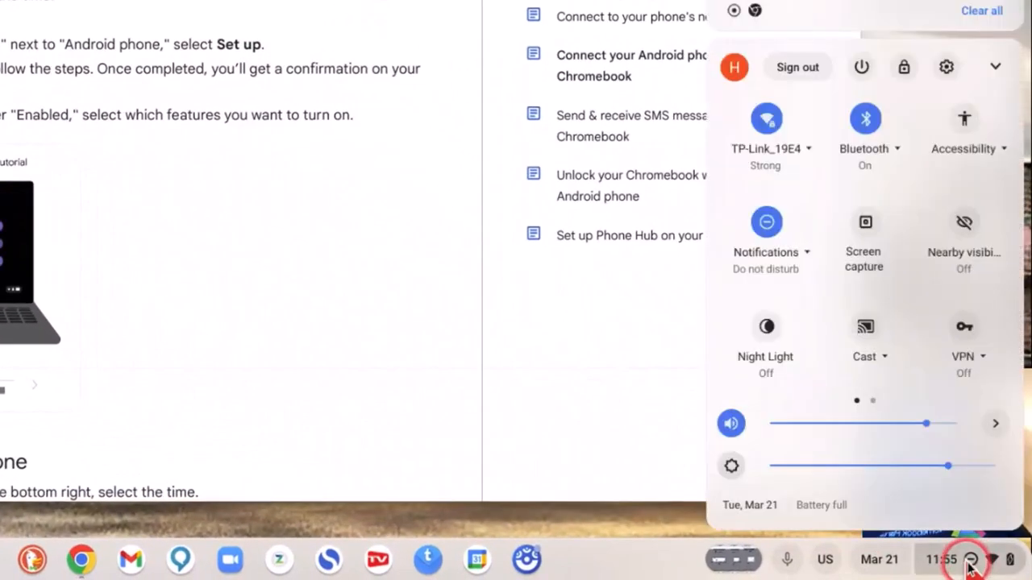
{"action": "mouse_move", "coordinate": [864, 258]}
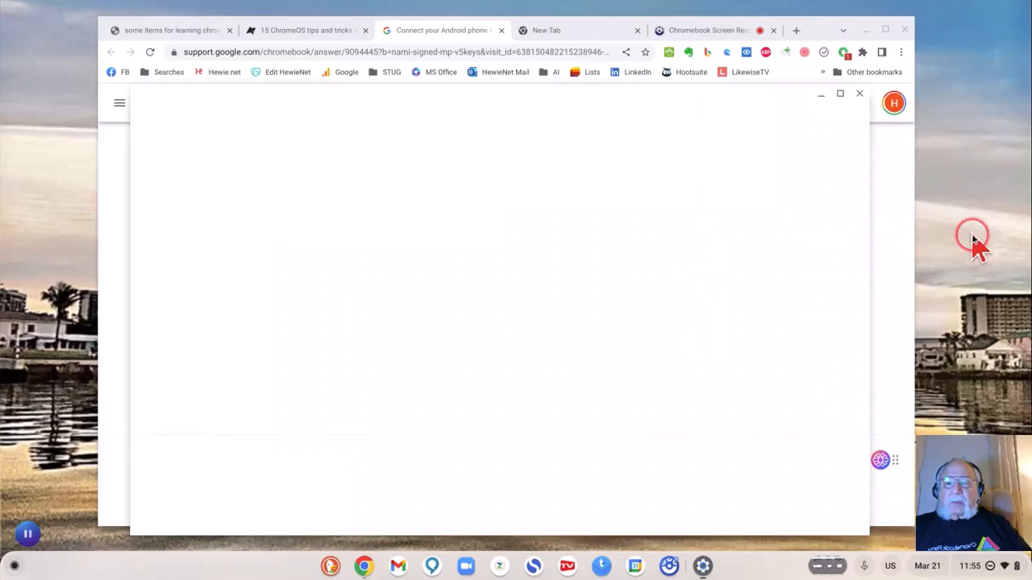
{"action": "mouse_move", "coordinate": [503, 100]}
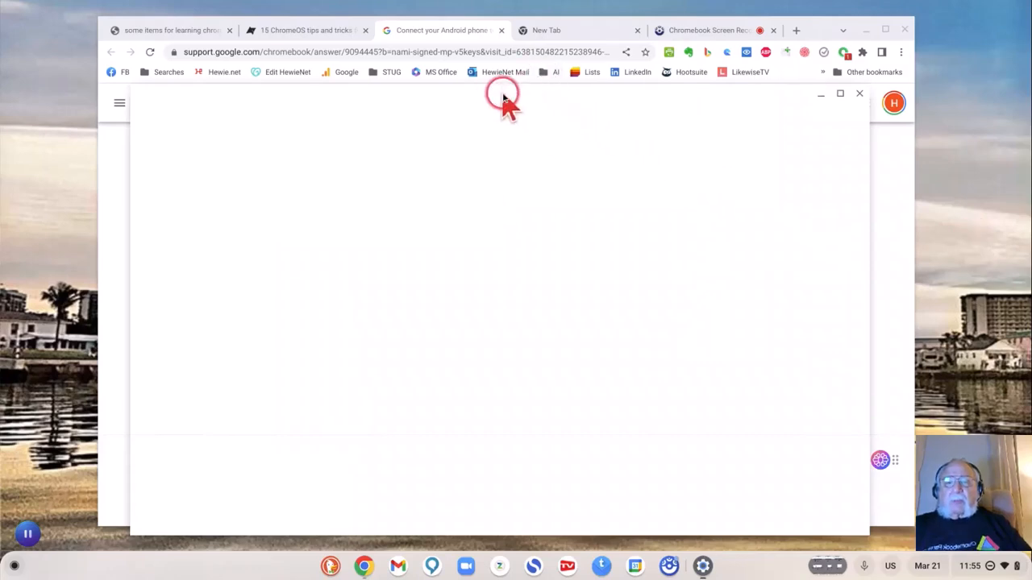
{"action": "mouse_move", "coordinate": [461, 97]}
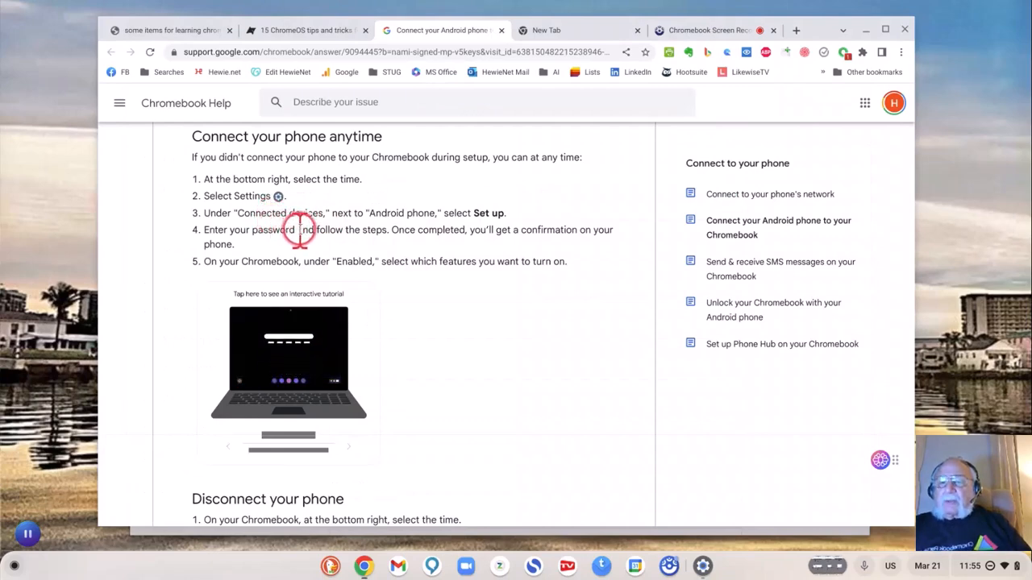
{"action": "mouse_move", "coordinate": [464, 234]}
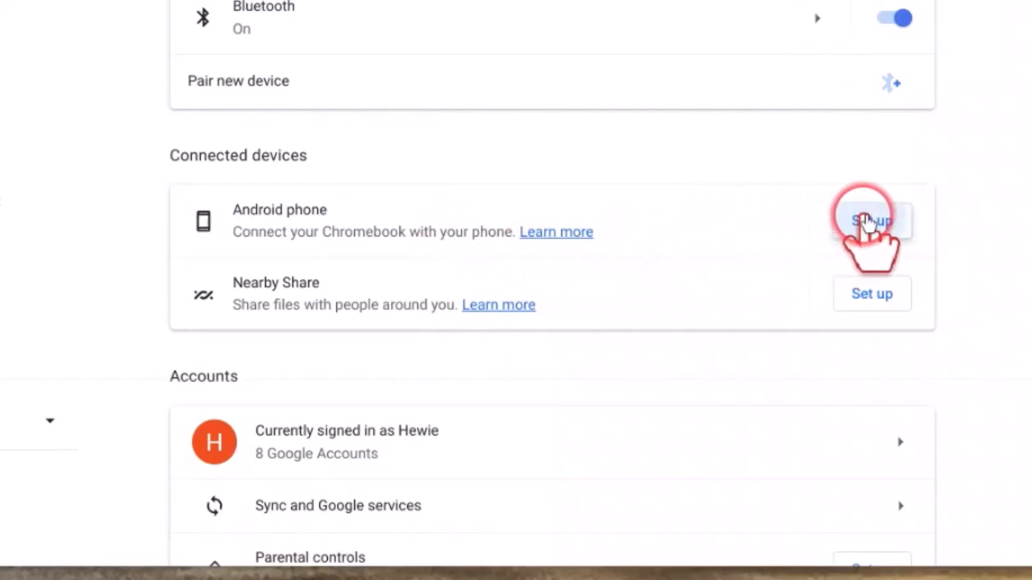
Step: Connect the Samsung SM-S908U phone: accept the terms, enter the account password and confirm
{"action": "left_click", "coordinate": [870, 220]}
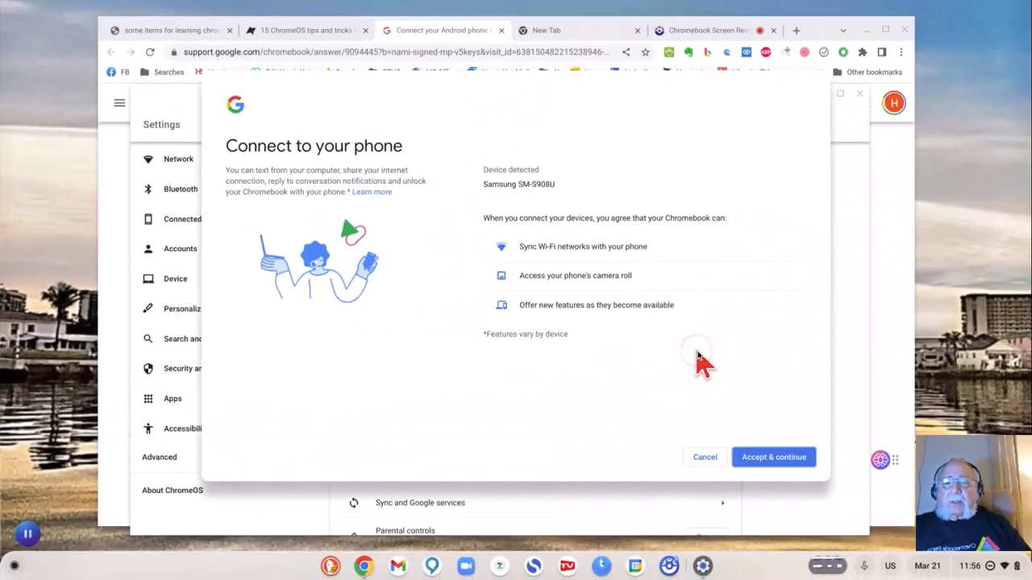
{"action": "mouse_move", "coordinate": [548, 201]}
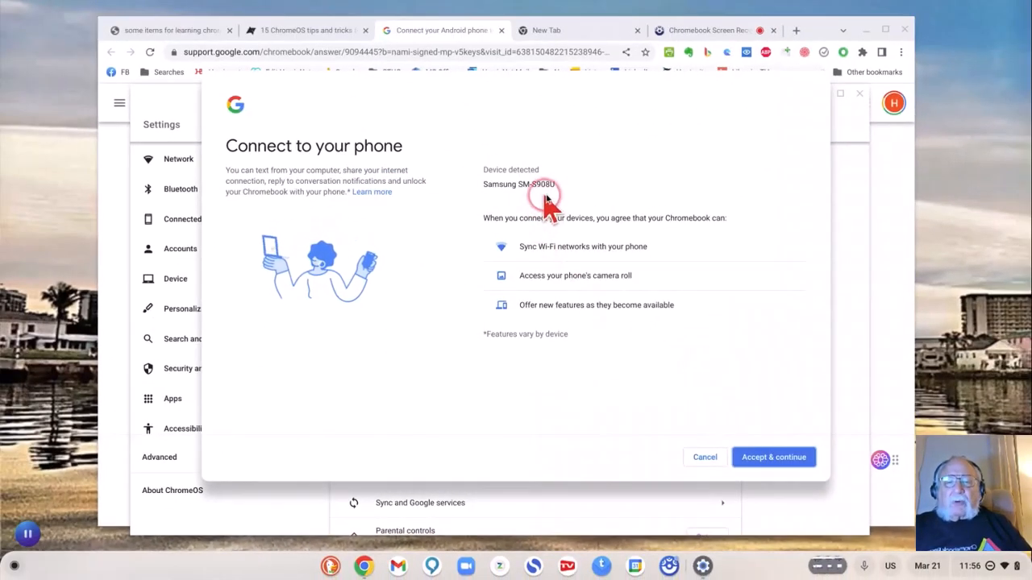
{"action": "mouse_move", "coordinate": [685, 255]}
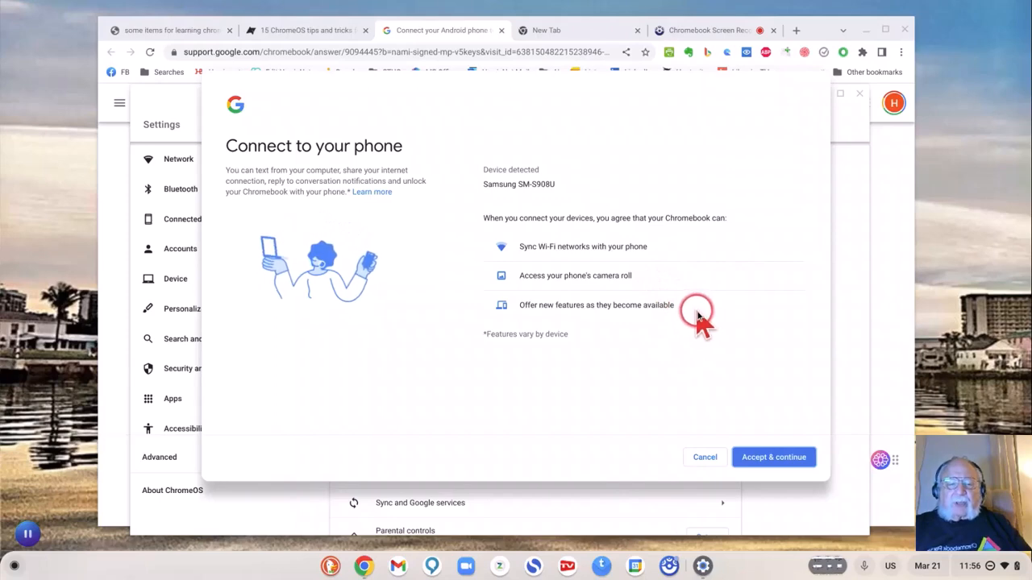
{"action": "left_click", "coordinate": [772, 458]}
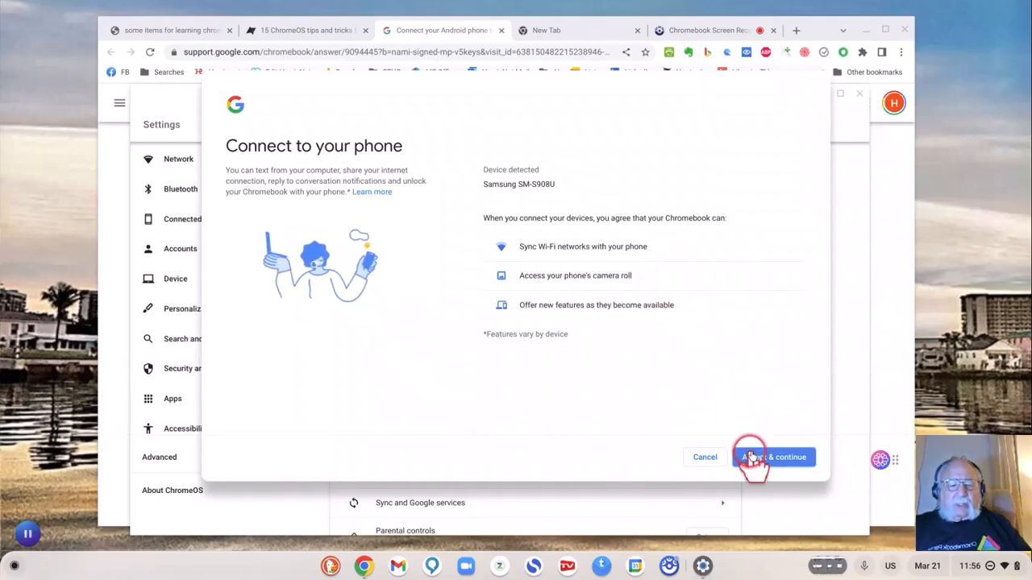
{"action": "left_click", "coordinate": [772, 457]}
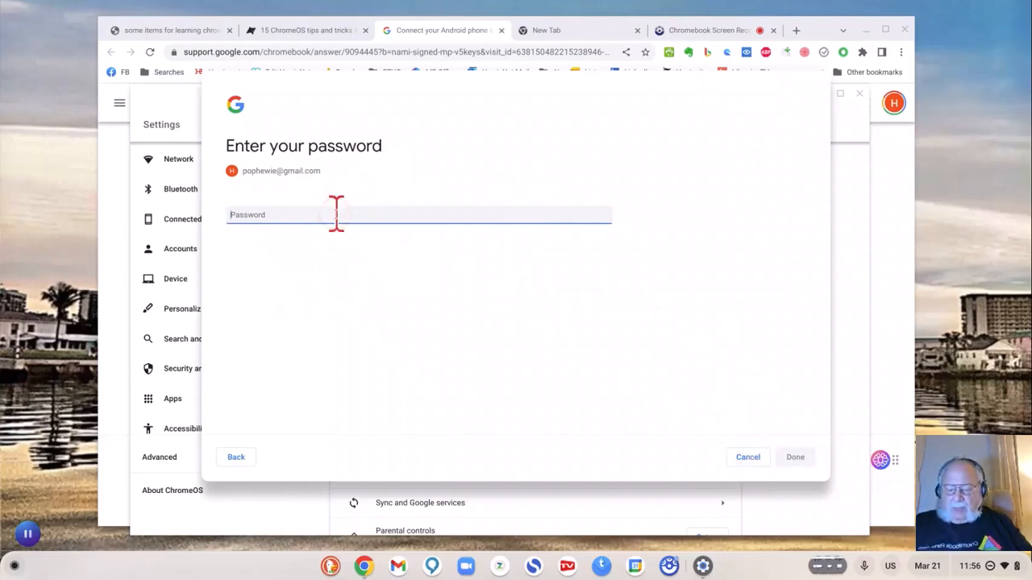
{"action": "type", "text": "password"}
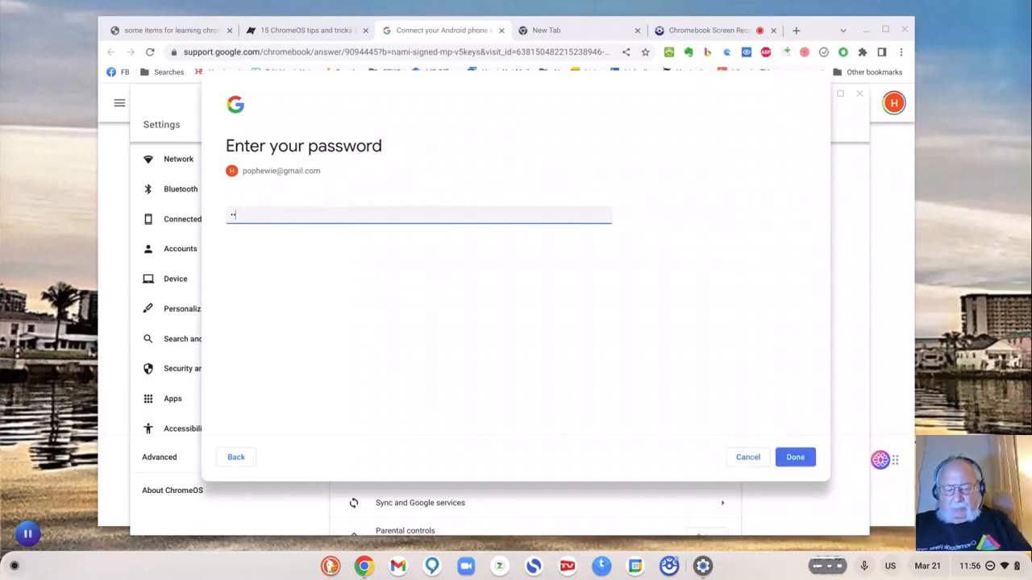
{"action": "type", "text": "password"}
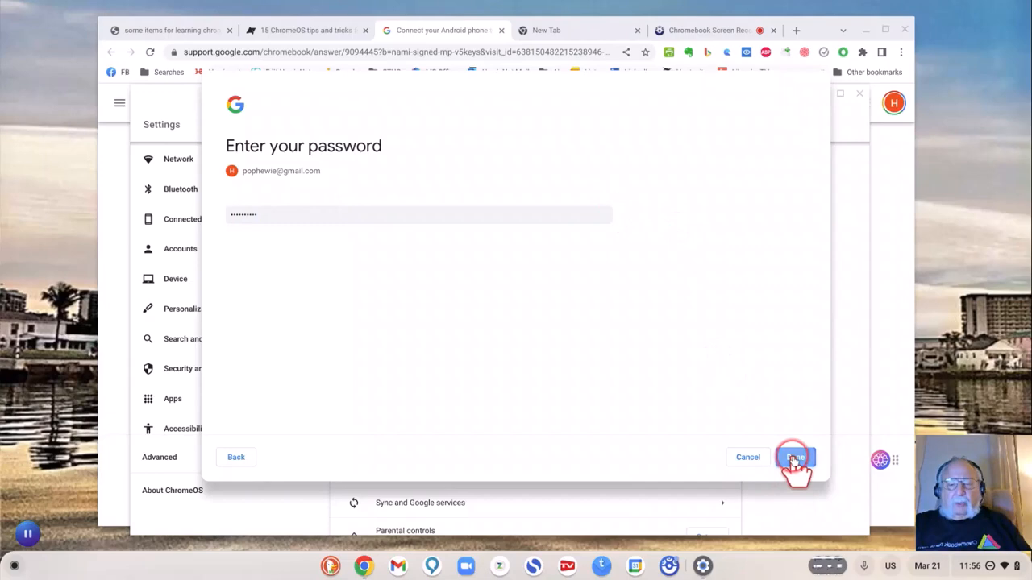
{"action": "left_click", "coordinate": [793, 458]}
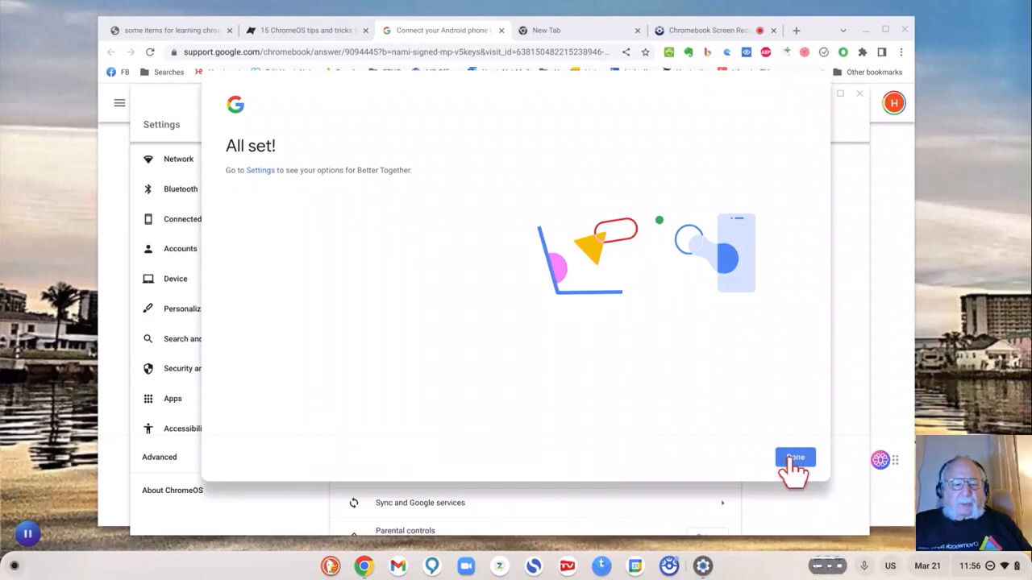
Step: Enable the Samsung SM-S908U under Connected devices, confirming with the account password
{"action": "left_click", "coordinate": [793, 458]}
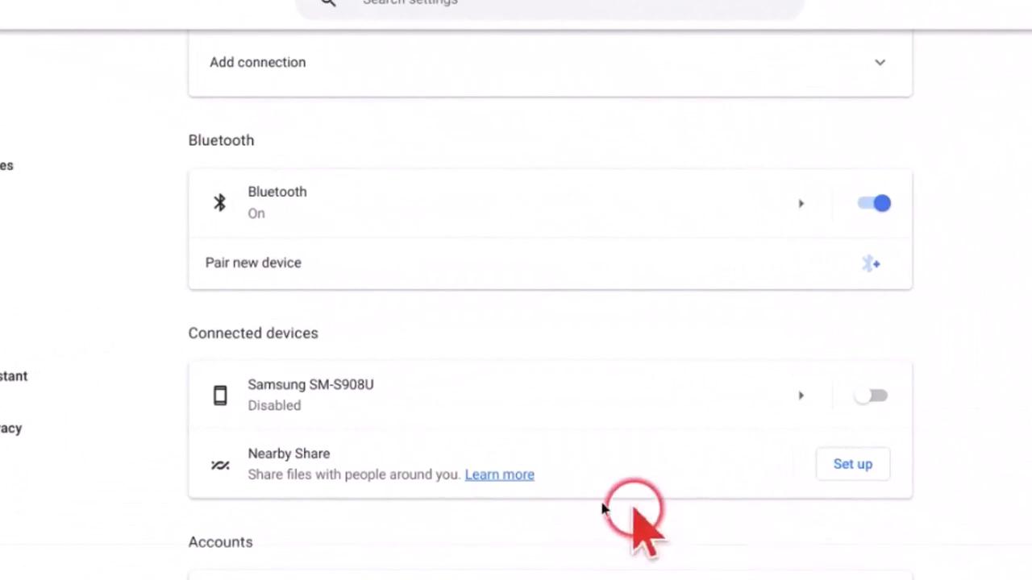
{"action": "mouse_move", "coordinate": [307, 436]}
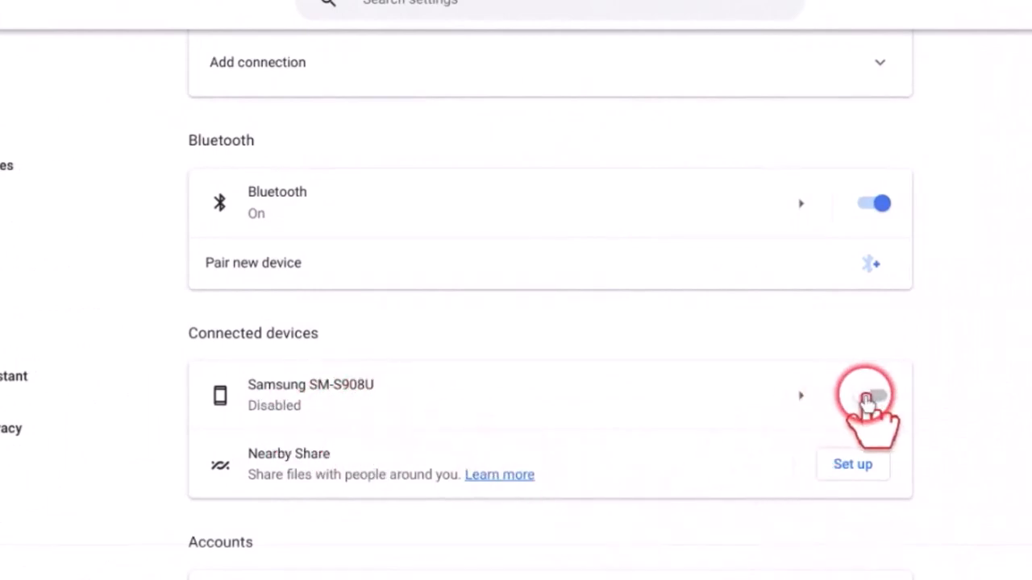
{"action": "left_click", "coordinate": [874, 395]}
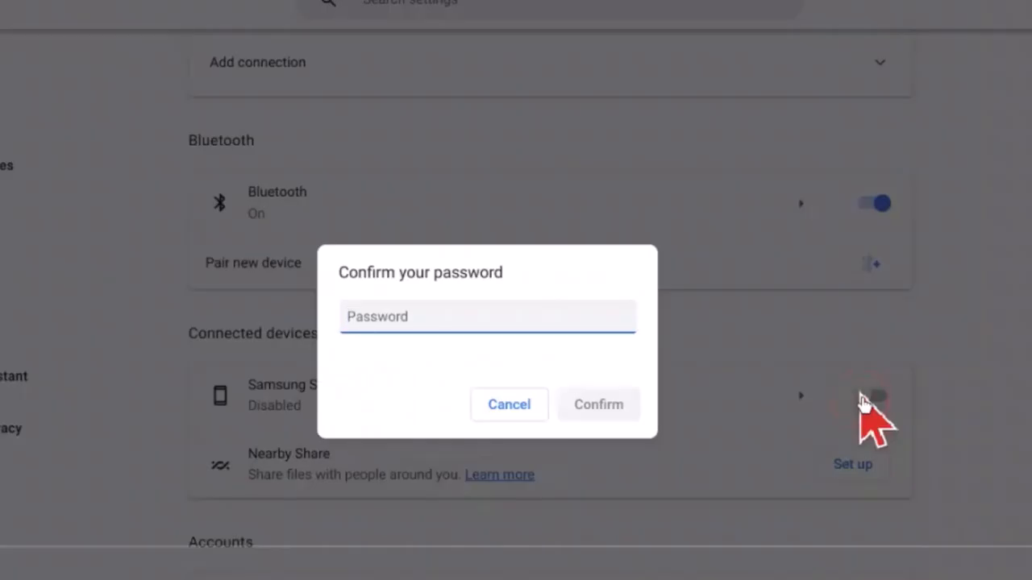
{"action": "left_click", "coordinate": [838, 406]}
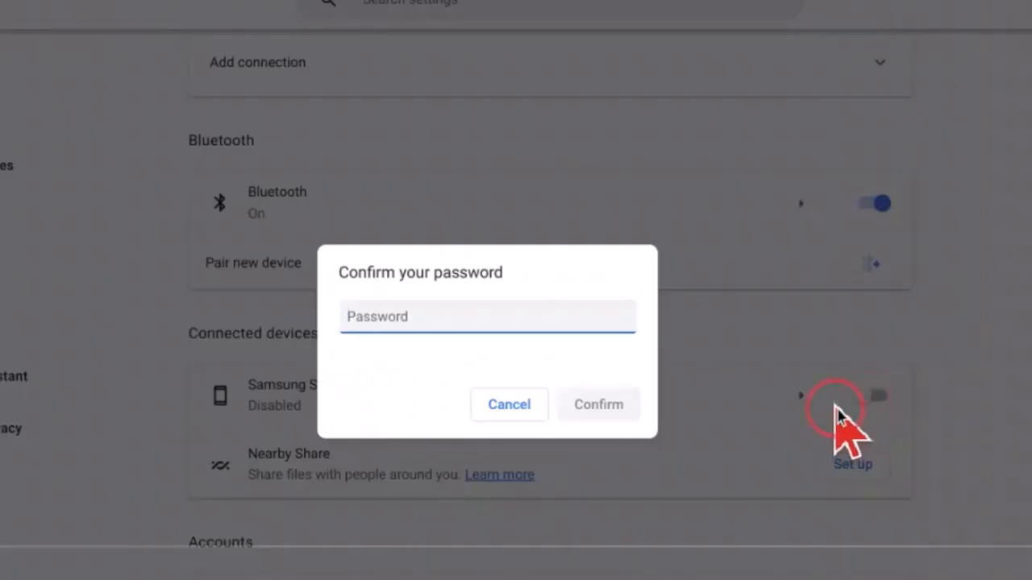
{"action": "type", "text": "password"}
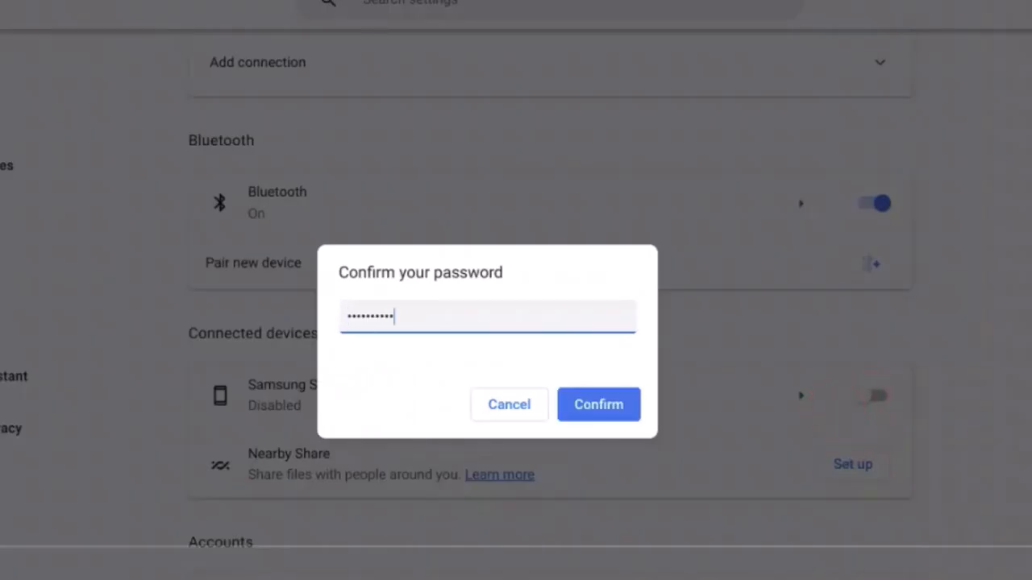
{"action": "left_click", "coordinate": [598, 404]}
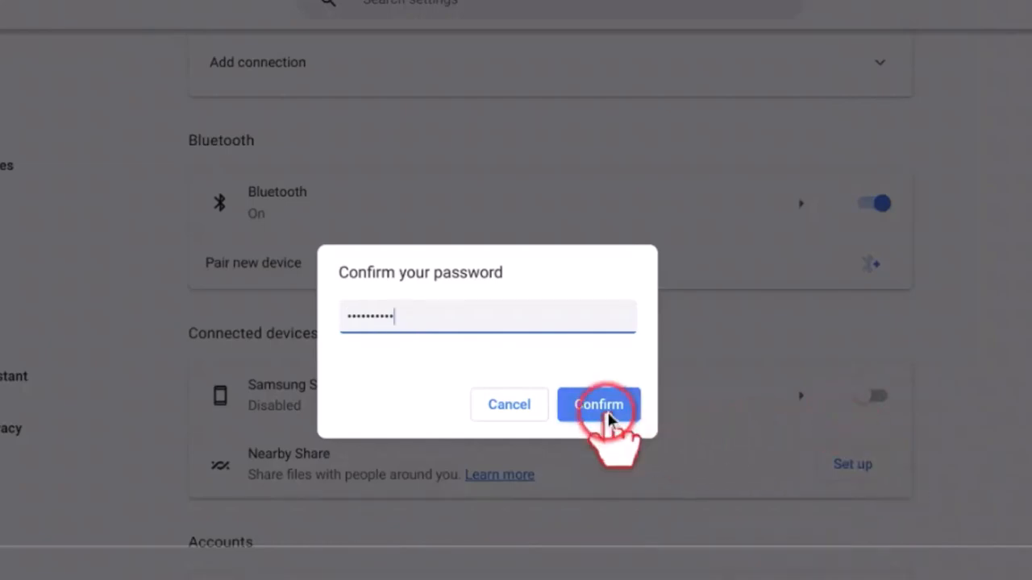
{"action": "left_click", "coordinate": [597, 405]}
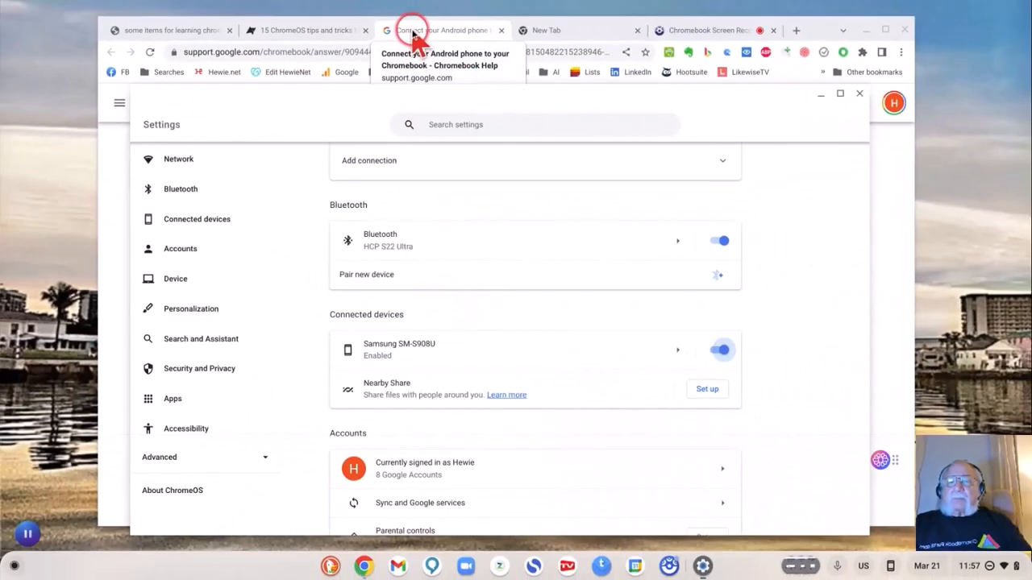
Step: Glance at the Chromebook Help tab, then return to the 15 ChromeOS tips article tab
{"action": "left_click", "coordinate": [442, 29]}
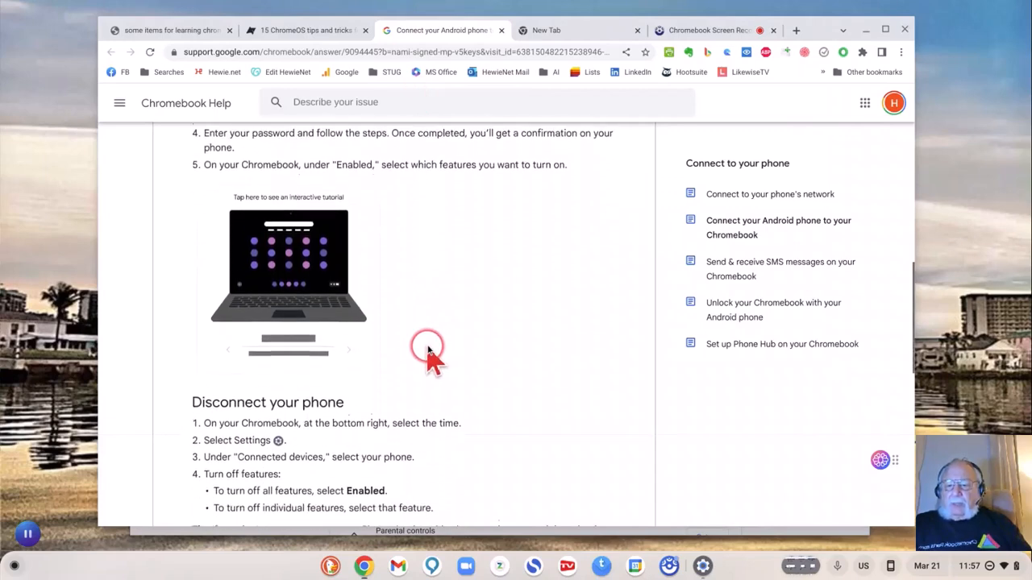
{"action": "scroll", "scroll_direction": "down", "scroll_amount": 3}
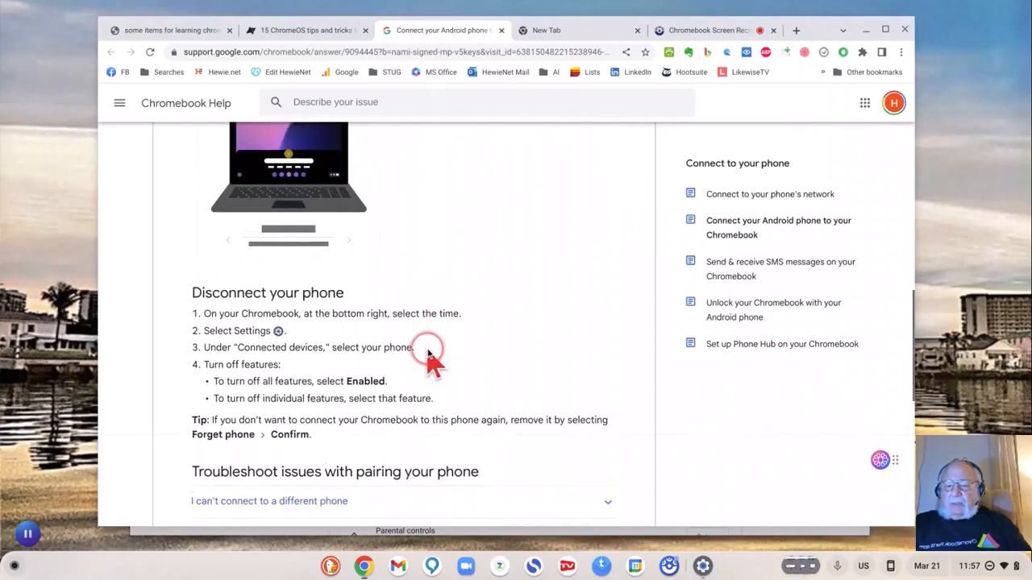
{"action": "left_click", "coordinate": [305, 29]}
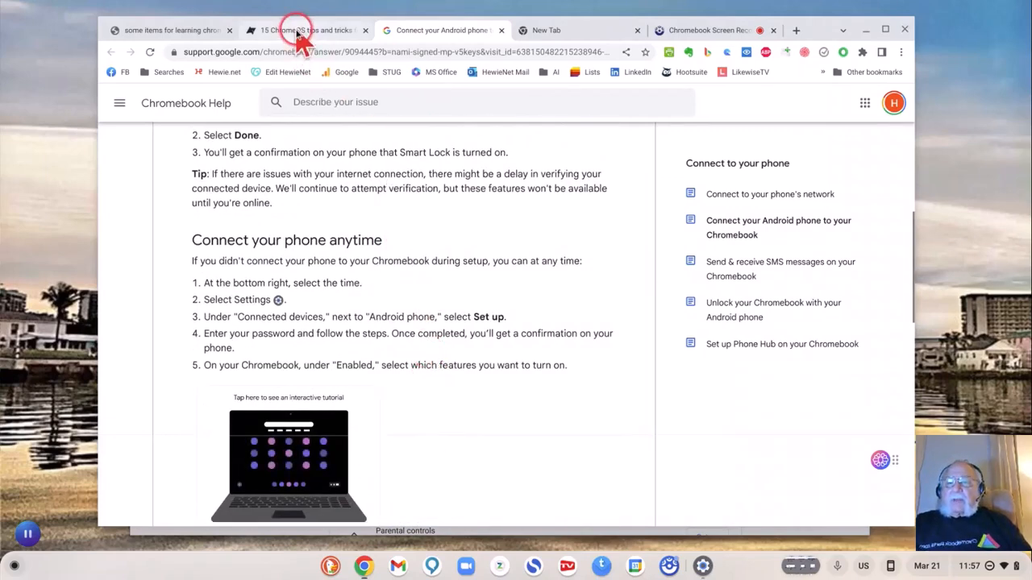
{"action": "left_click", "coordinate": [305, 29]}
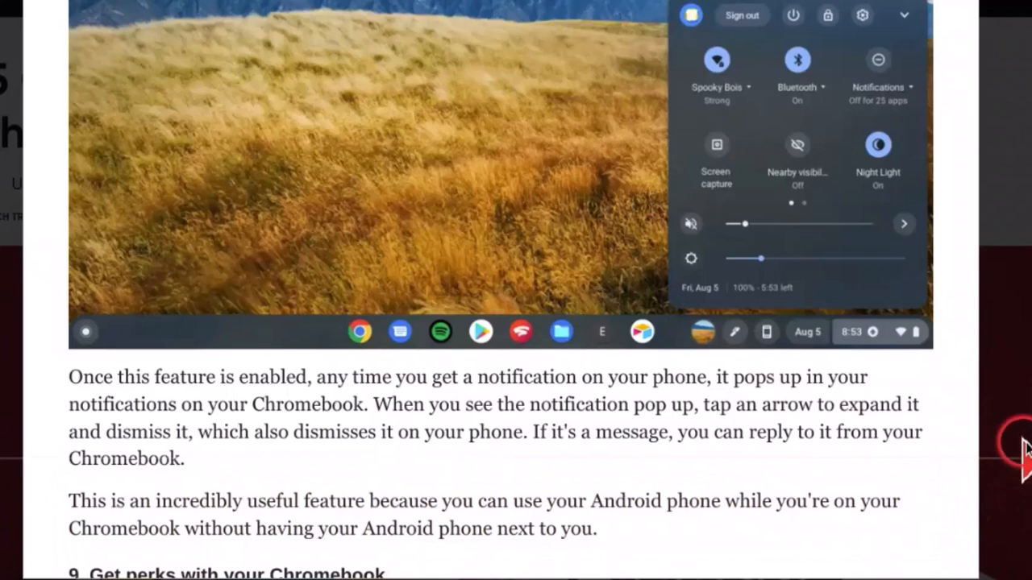
{"action": "mouse_move", "coordinate": [1019, 454]}
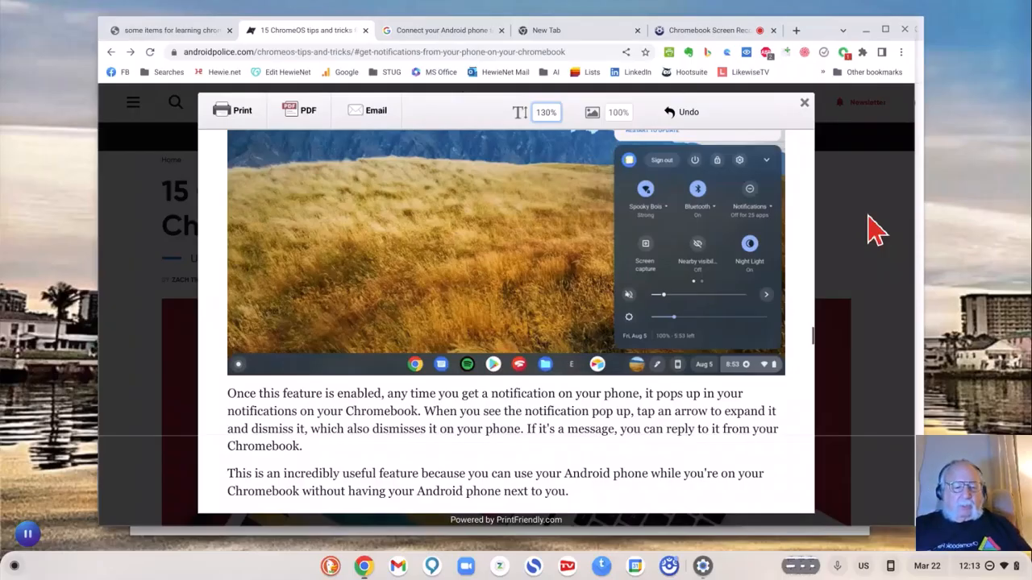
{"action": "mouse_move", "coordinate": [867, 561]}
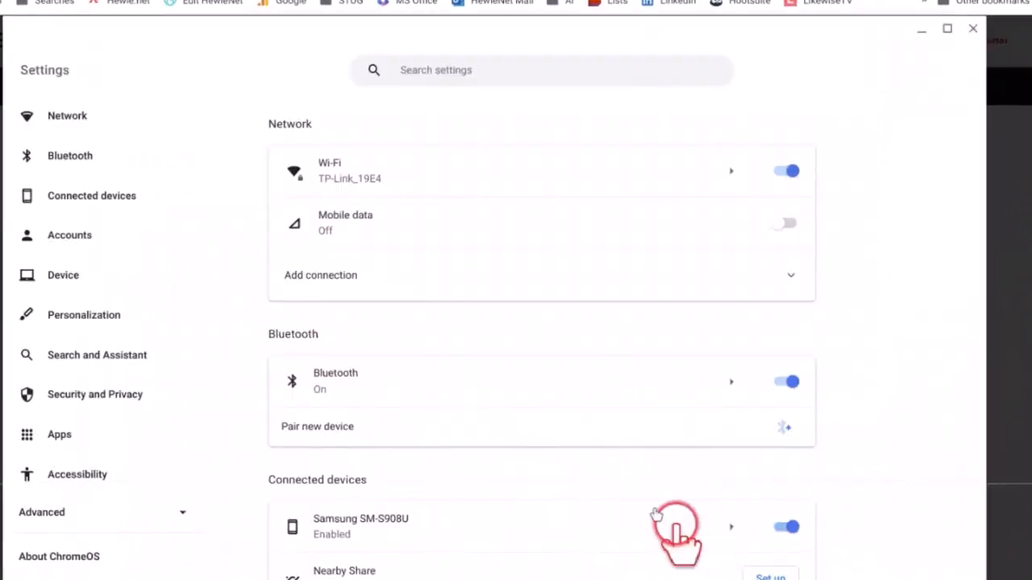
{"action": "scroll", "scroll_direction": "down", "scroll_amount": 3}
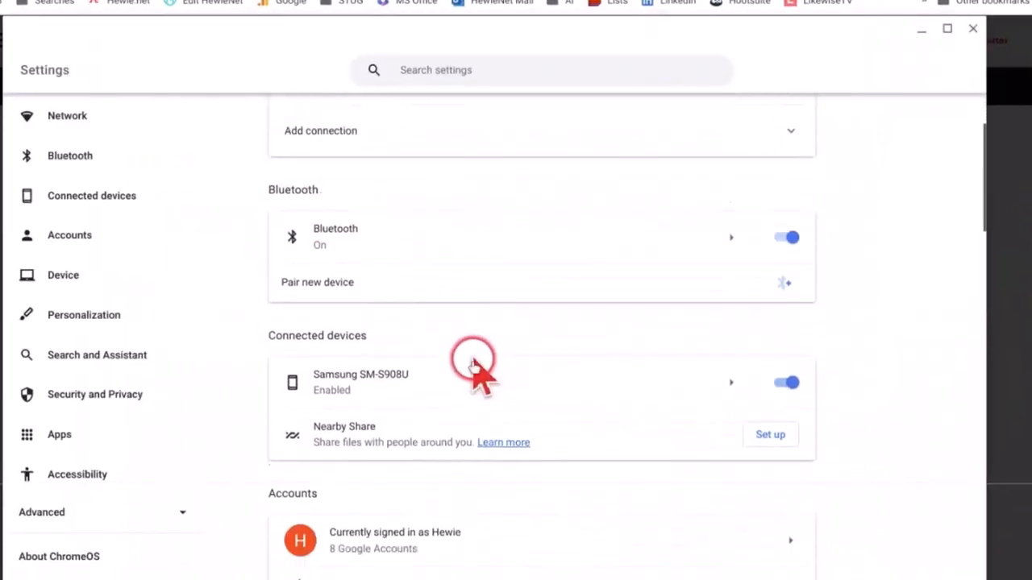
{"action": "scroll", "scroll_direction": "down", "scroll_amount": 3}
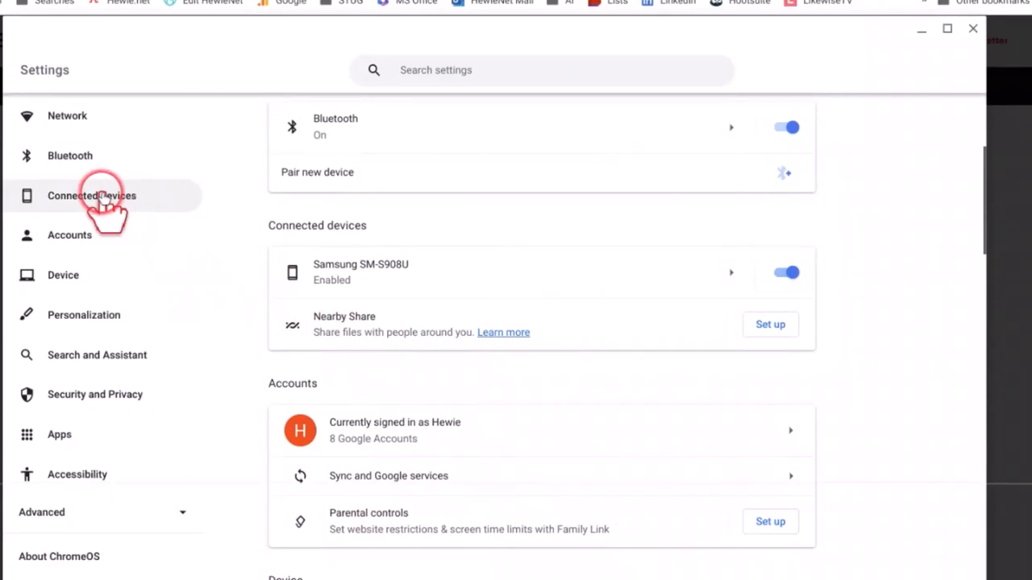
{"action": "left_click", "coordinate": [90, 195]}
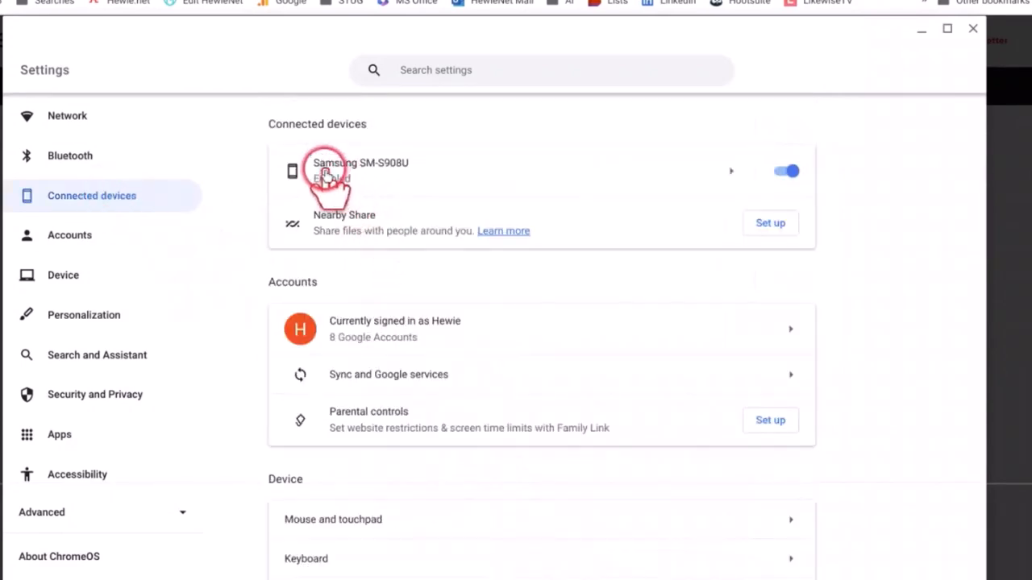
{"action": "mouse_move", "coordinate": [733, 171]}
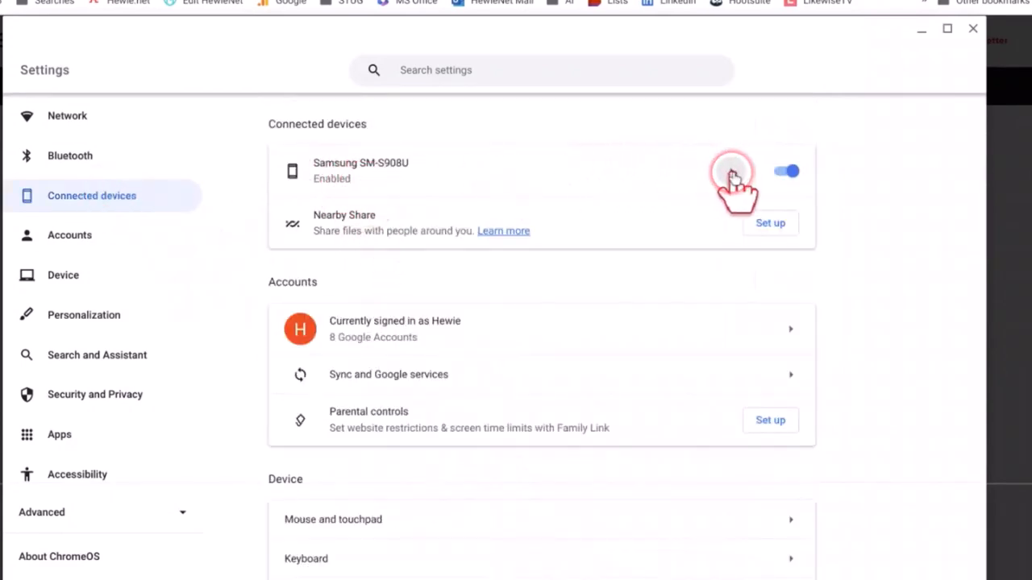
{"action": "left_click", "coordinate": [361, 171]}
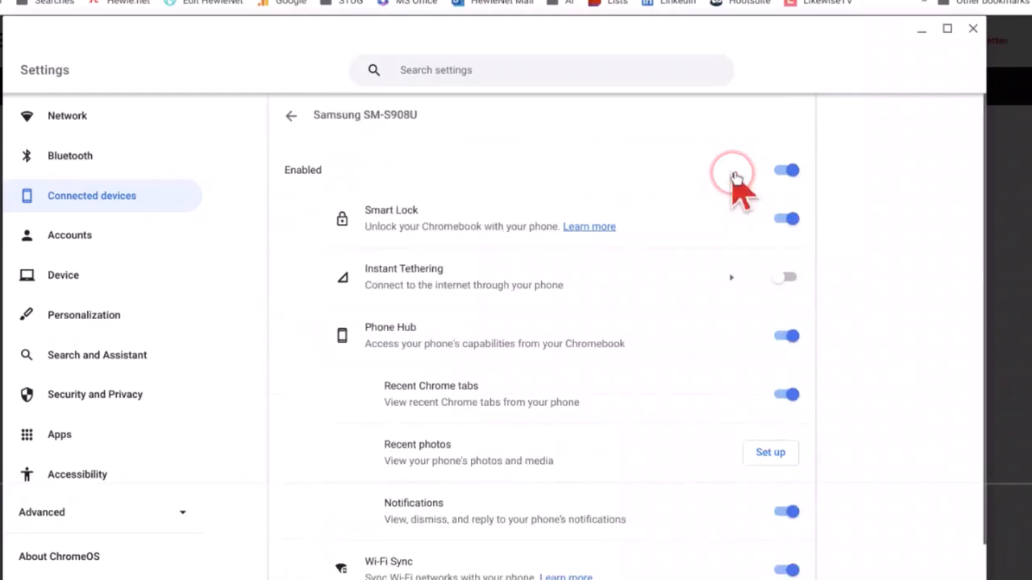
{"action": "scroll", "scroll_direction": "down", "scroll_amount": 3}
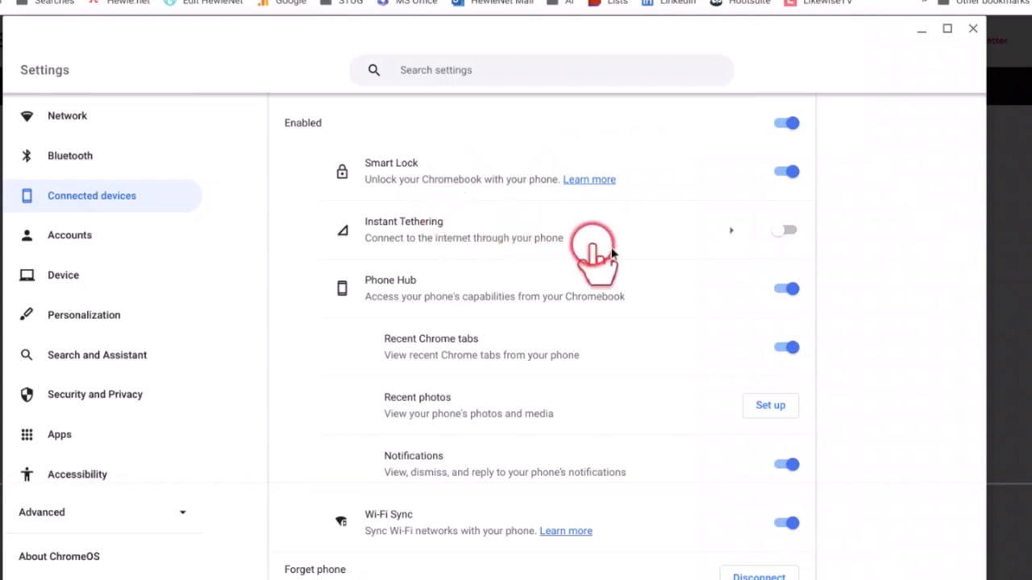
{"action": "mouse_move", "coordinate": [664, 213]}
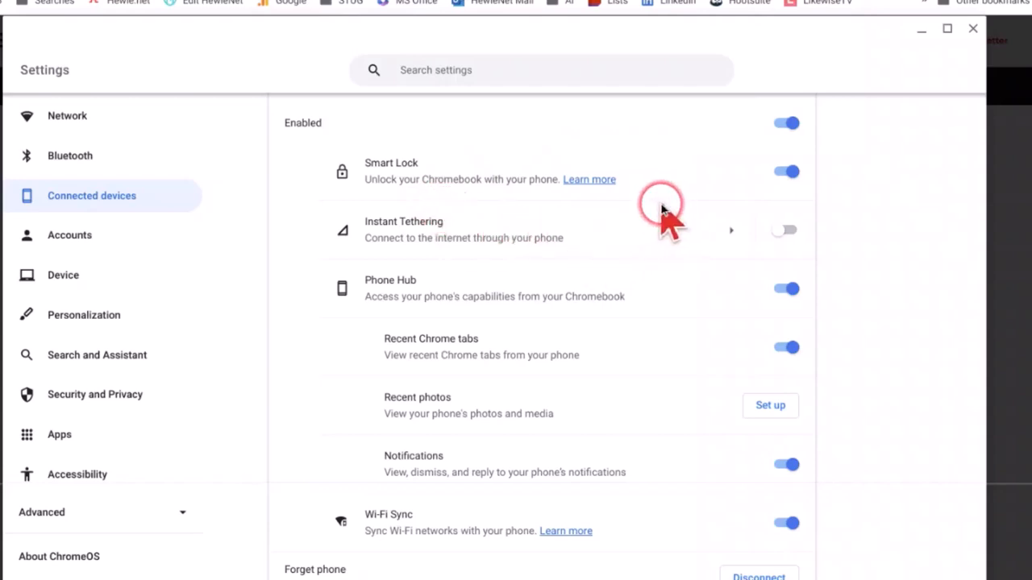
{"action": "mouse_move", "coordinate": [787, 229]}
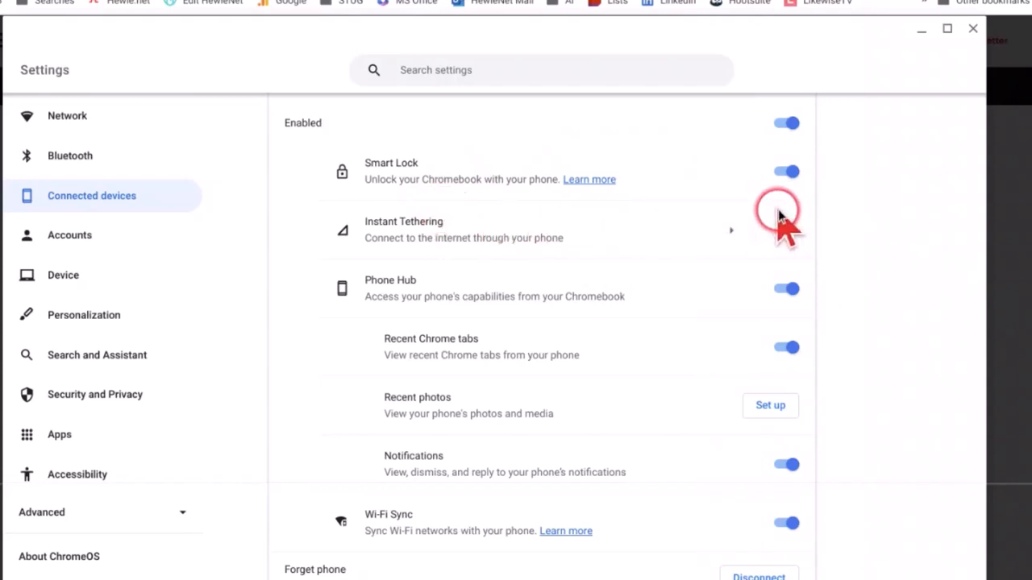
{"action": "left_click", "coordinate": [787, 231]}
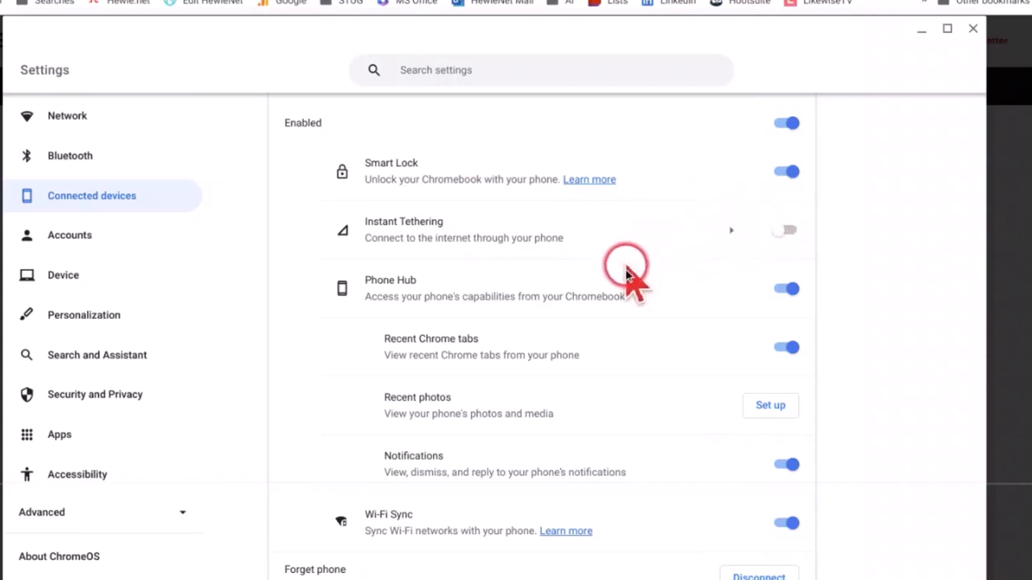
{"action": "mouse_move", "coordinate": [761, 250]}
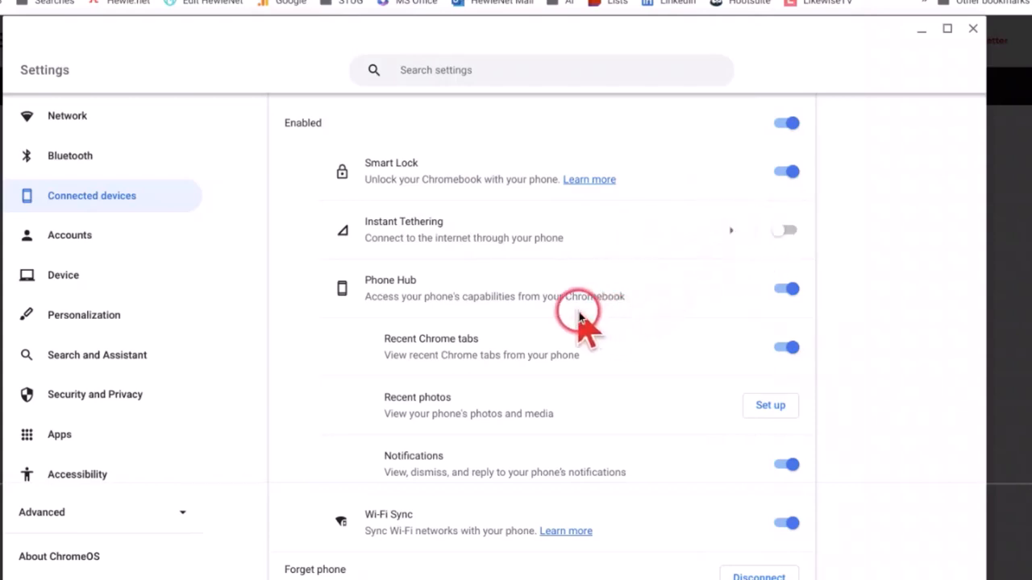
{"action": "scroll", "scroll_direction": "down", "scroll_amount": 3}
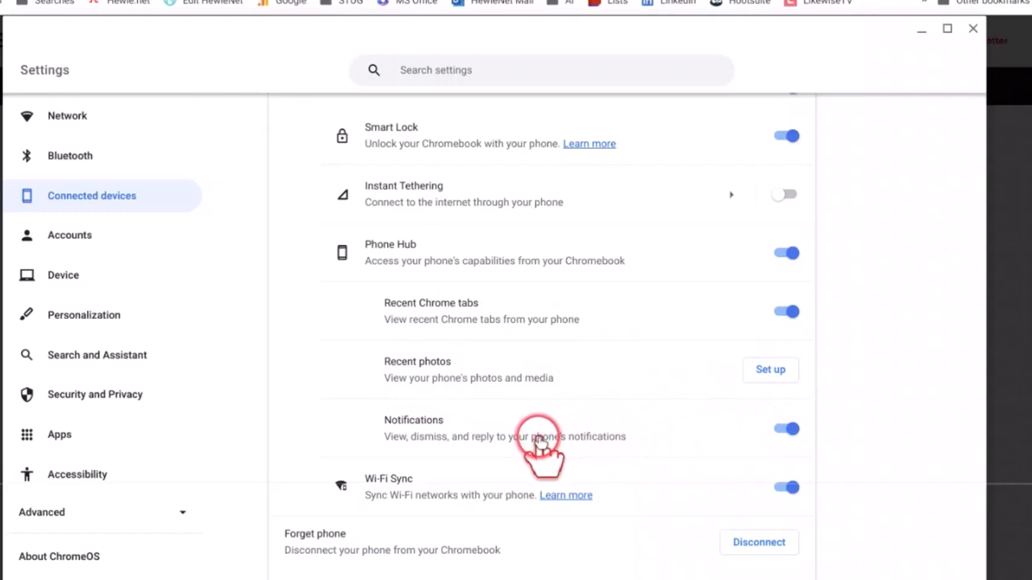
{"action": "mouse_move", "coordinate": [556, 448]}
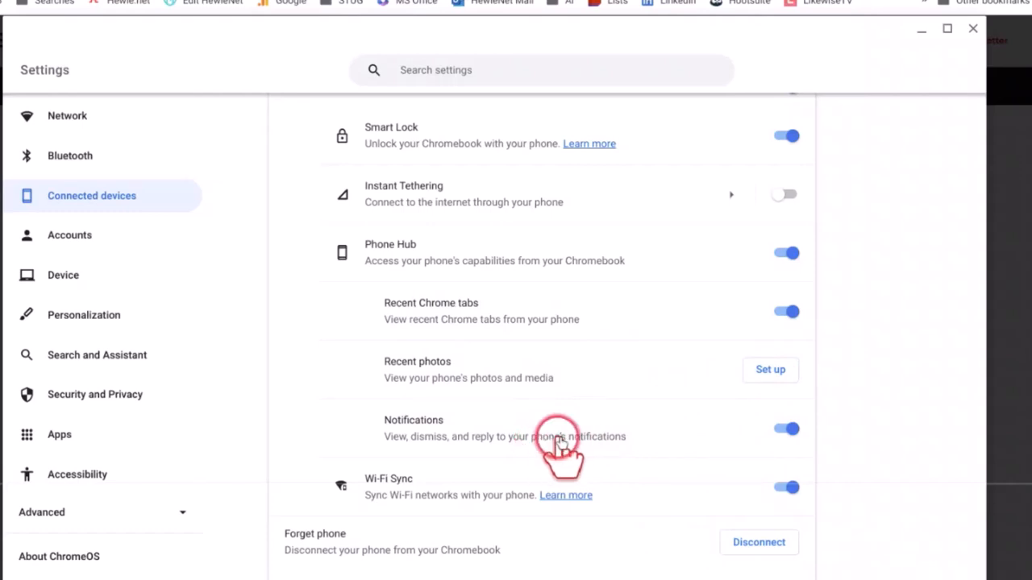
{"action": "mouse_move", "coordinate": [516, 379]}
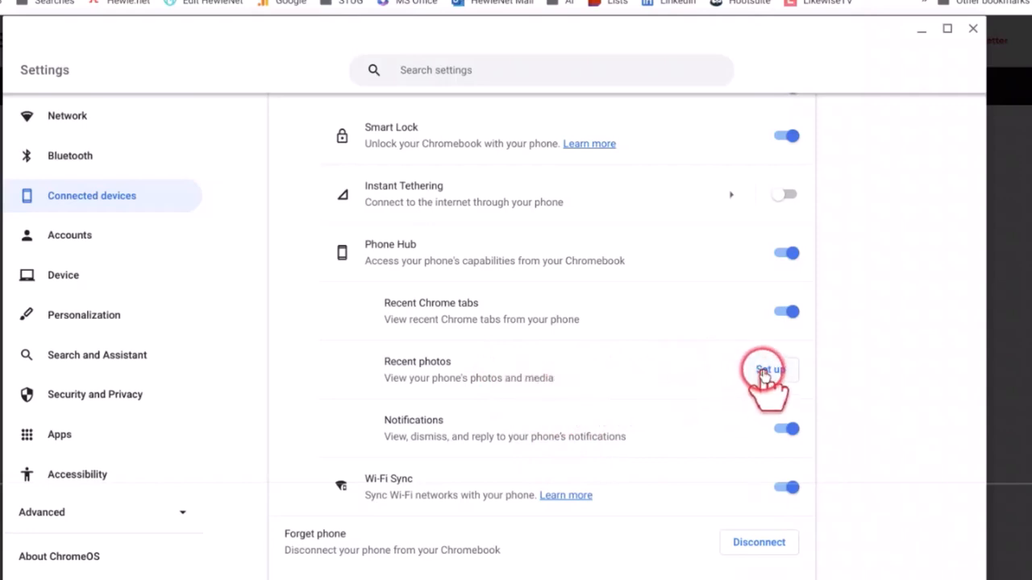
Step: Start Recent photos setup for Phone Hub and continue past the introduction
{"action": "left_click", "coordinate": [768, 370]}
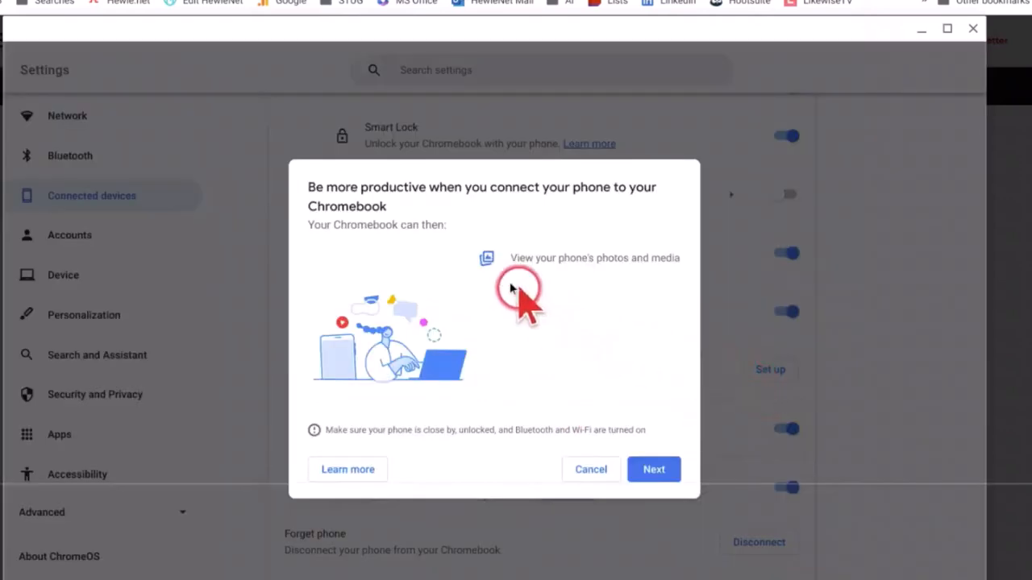
{"action": "mouse_move", "coordinate": [395, 242]}
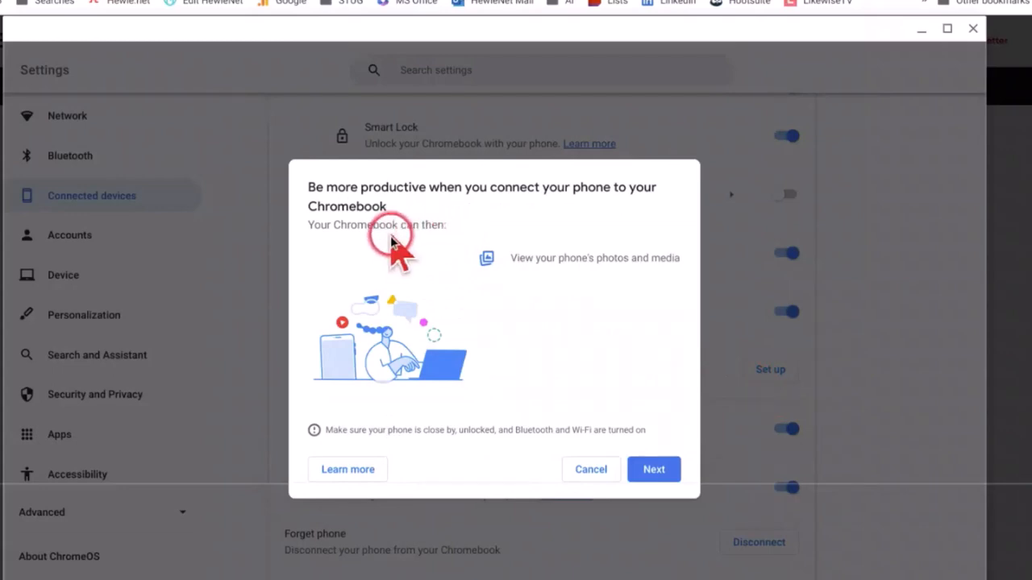
{"action": "mouse_move", "coordinate": [419, 277]}
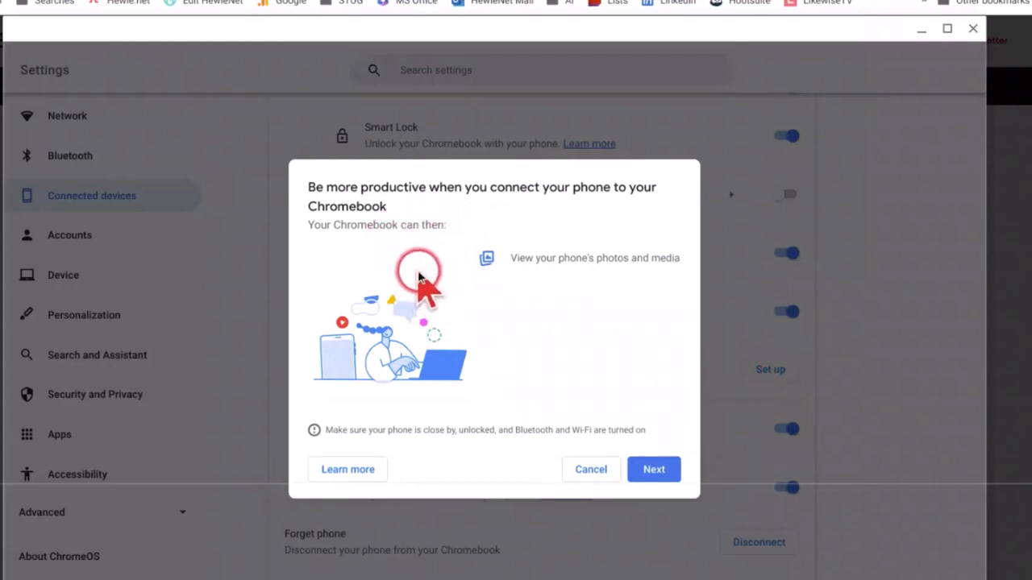
{"action": "mouse_move", "coordinate": [524, 287]}
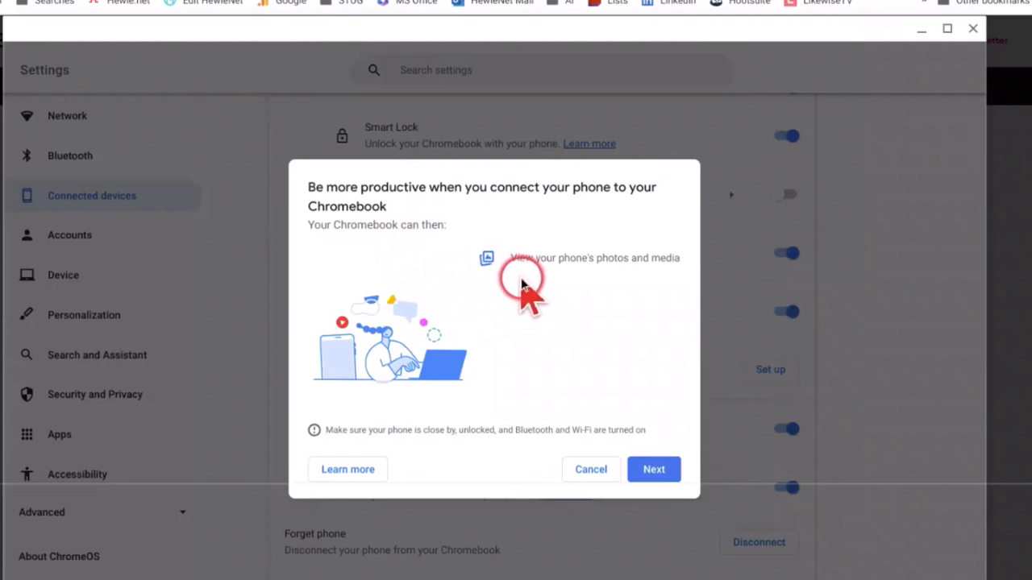
{"action": "mouse_move", "coordinate": [580, 314]}
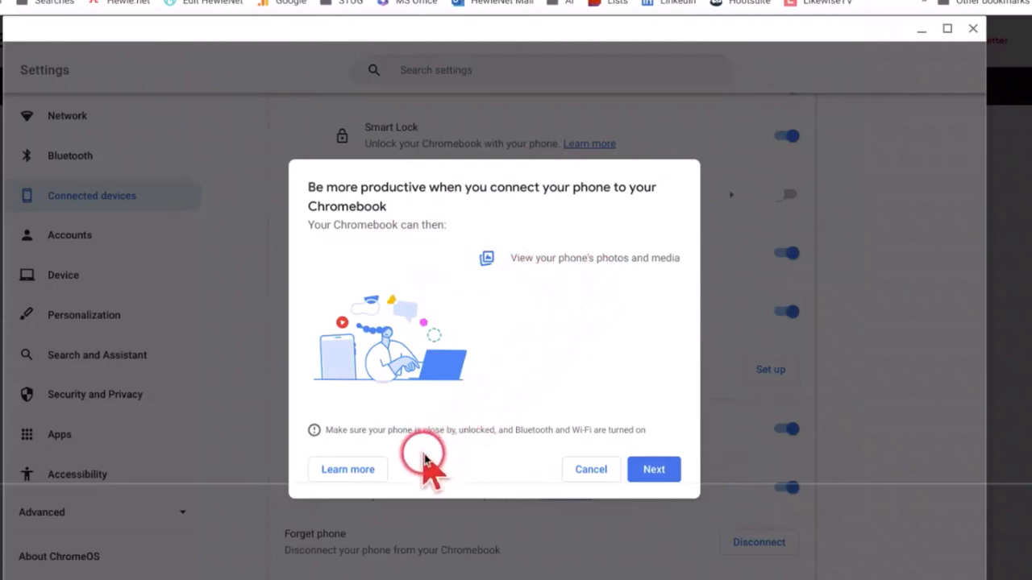
{"action": "mouse_move", "coordinate": [476, 475]}
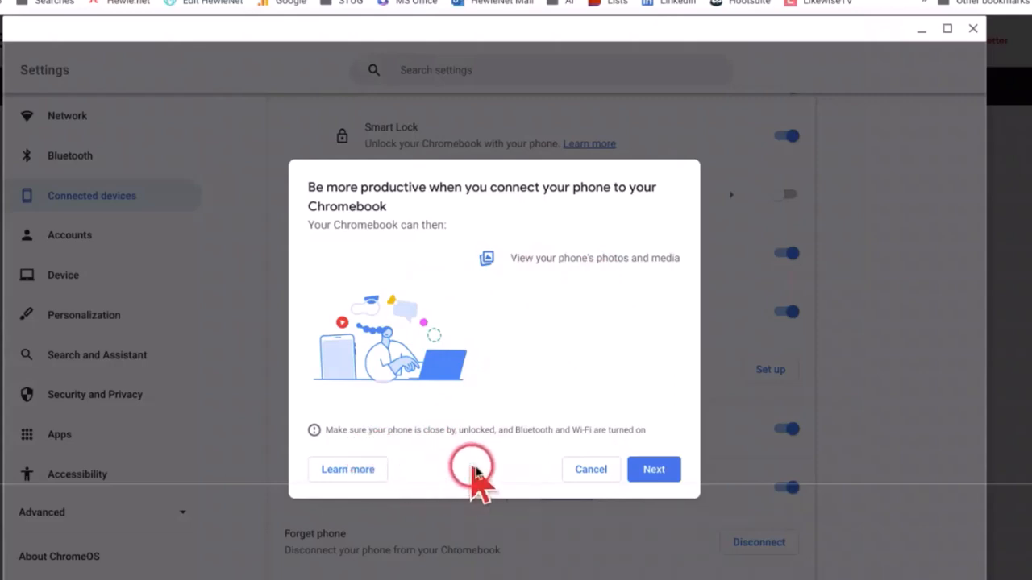
{"action": "mouse_move", "coordinate": [439, 448]}
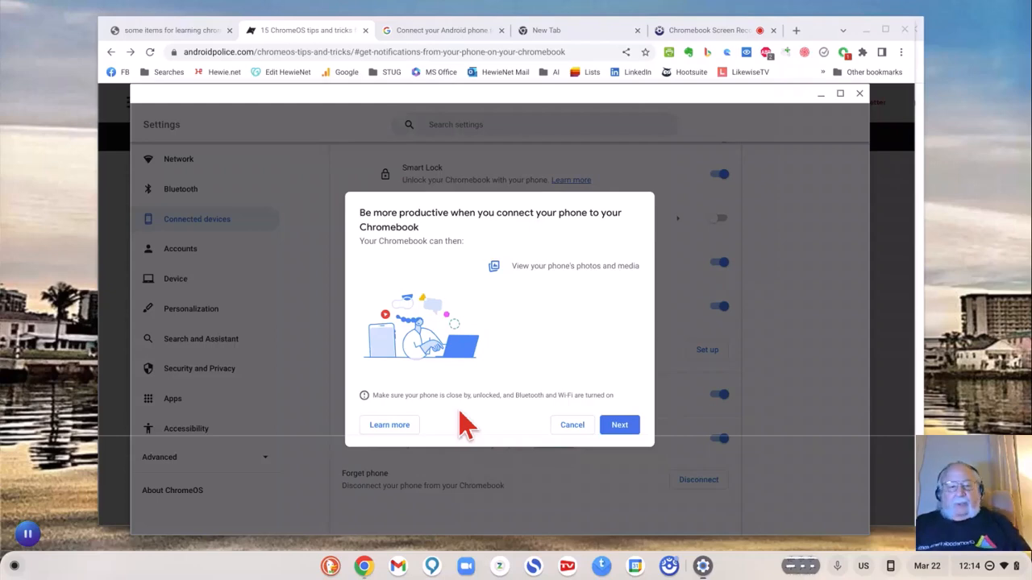
{"action": "left_click", "coordinate": [619, 425]}
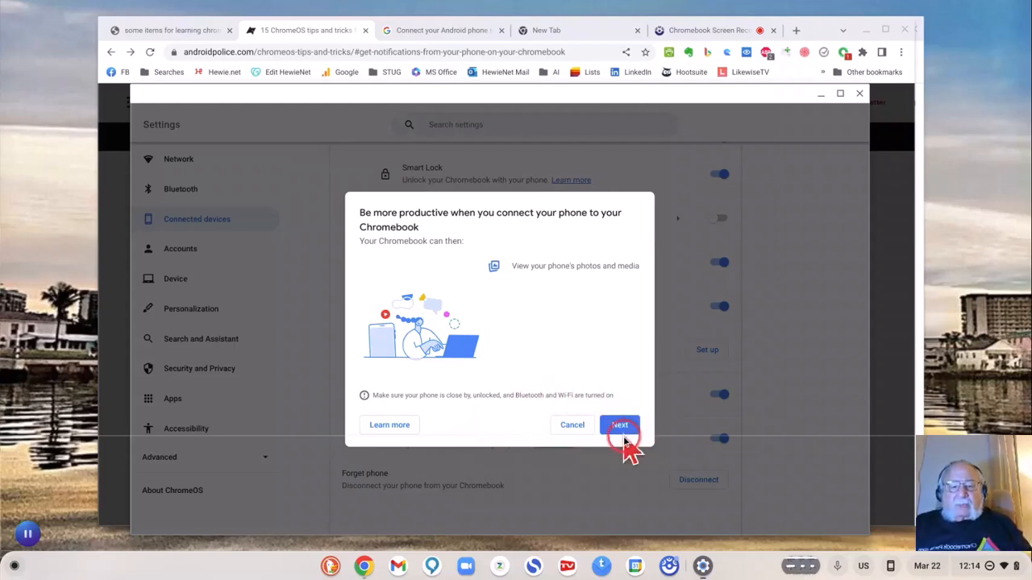
{"action": "left_click", "coordinate": [619, 425]}
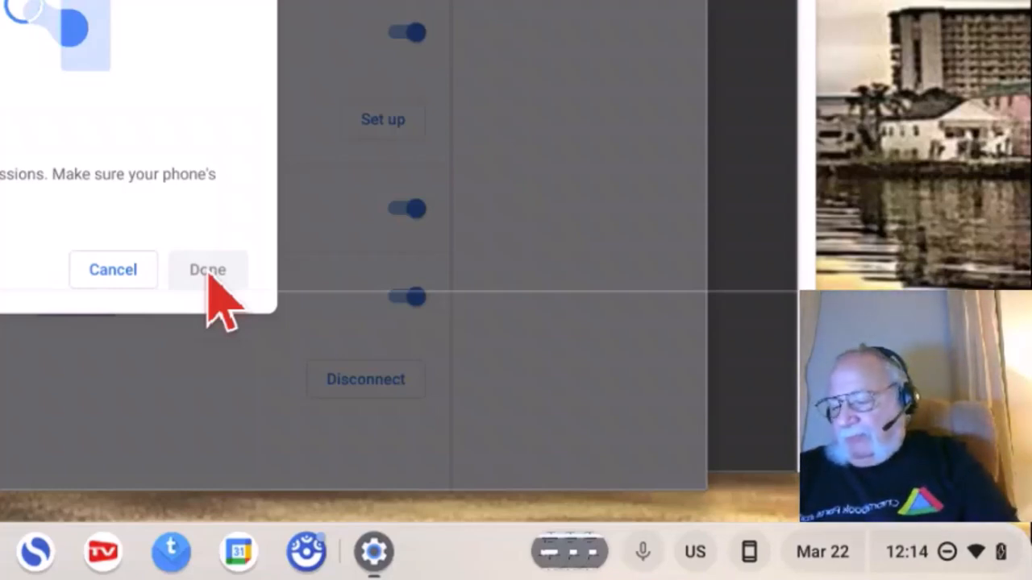
Step: Confirm photo access and finish so Recent photos is turned on for Phone Hub
{"action": "left_click", "coordinate": [206, 269]}
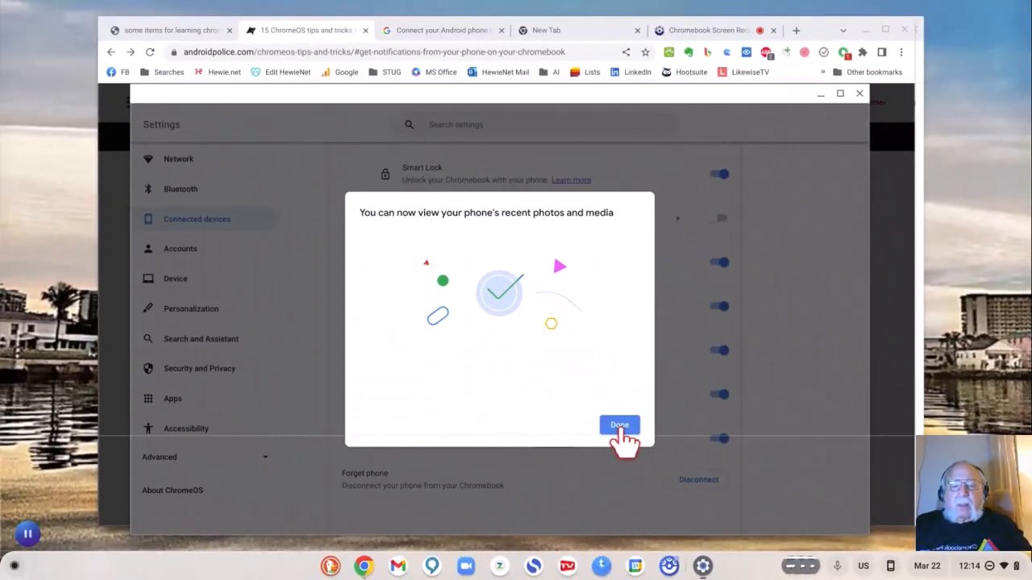
{"action": "mouse_move", "coordinate": [544, 226]}
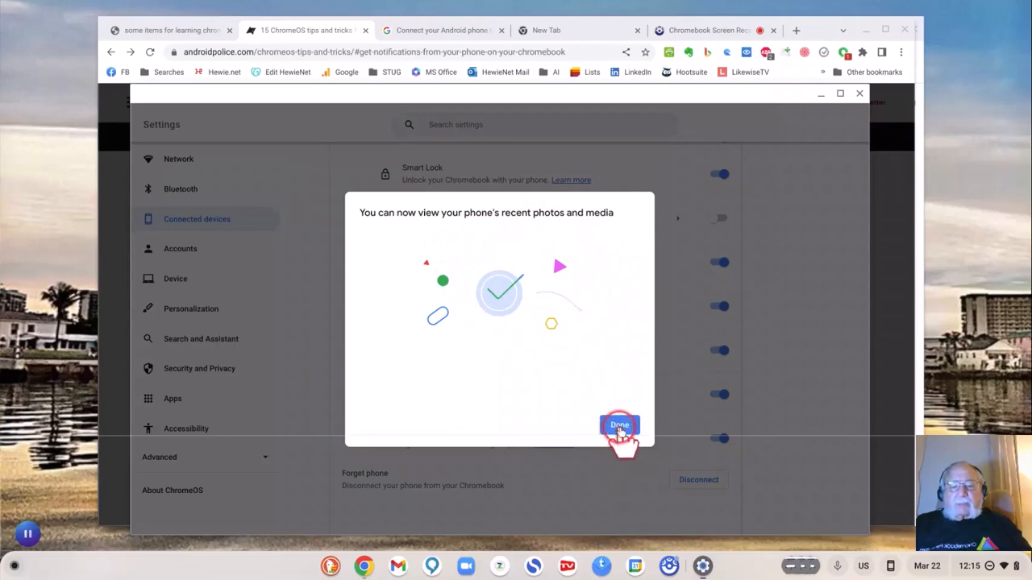
{"action": "left_click", "coordinate": [619, 426]}
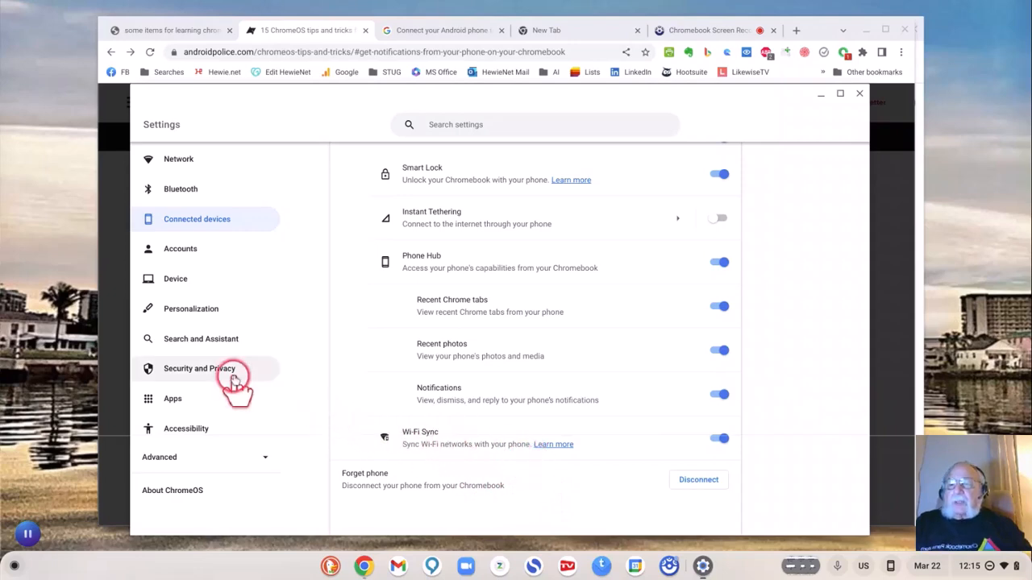
{"action": "mouse_move", "coordinate": [320, 201]}
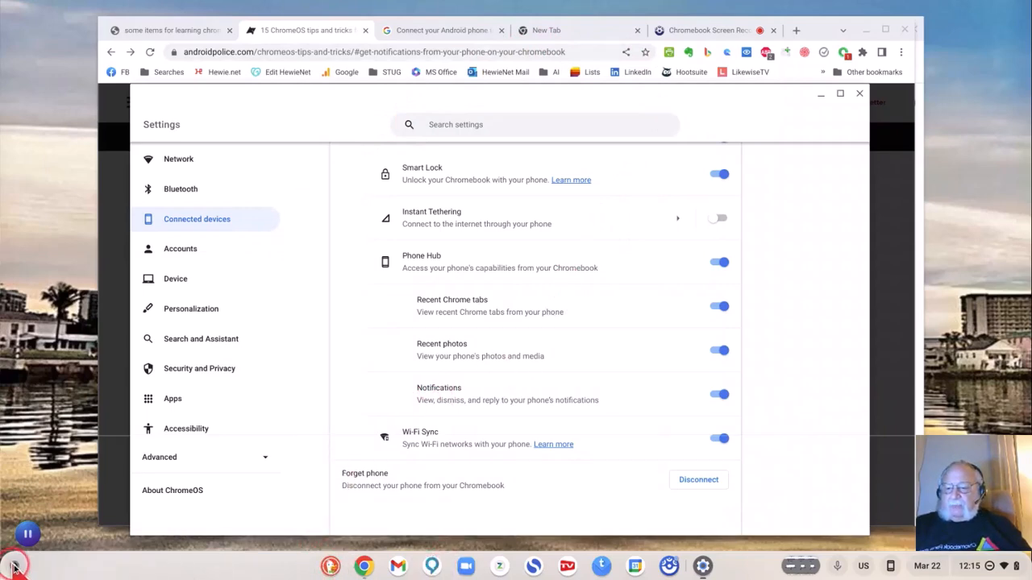
Step: Launch Files from the Launcher, browse the photos folder and select tampa-skyline-marvin-spates.jpg
{"action": "left_click", "coordinate": [13, 564]}
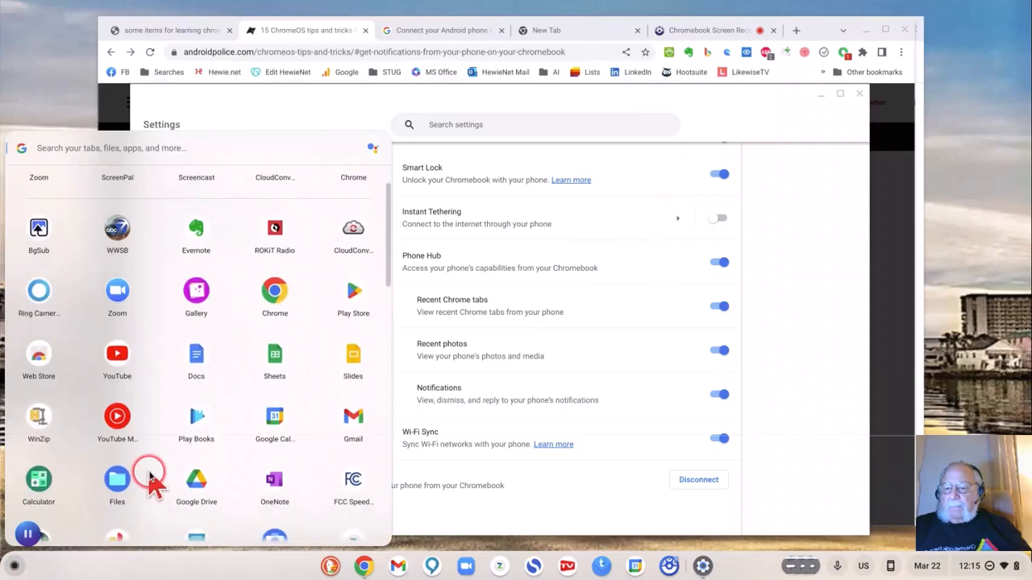
{"action": "left_click", "coordinate": [116, 480]}
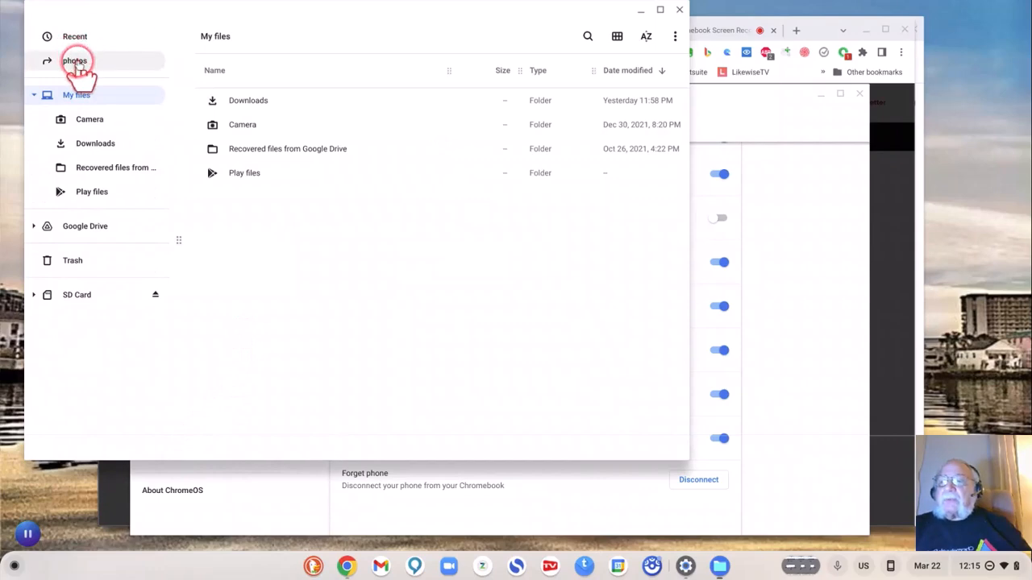
{"action": "left_click", "coordinate": [74, 62]}
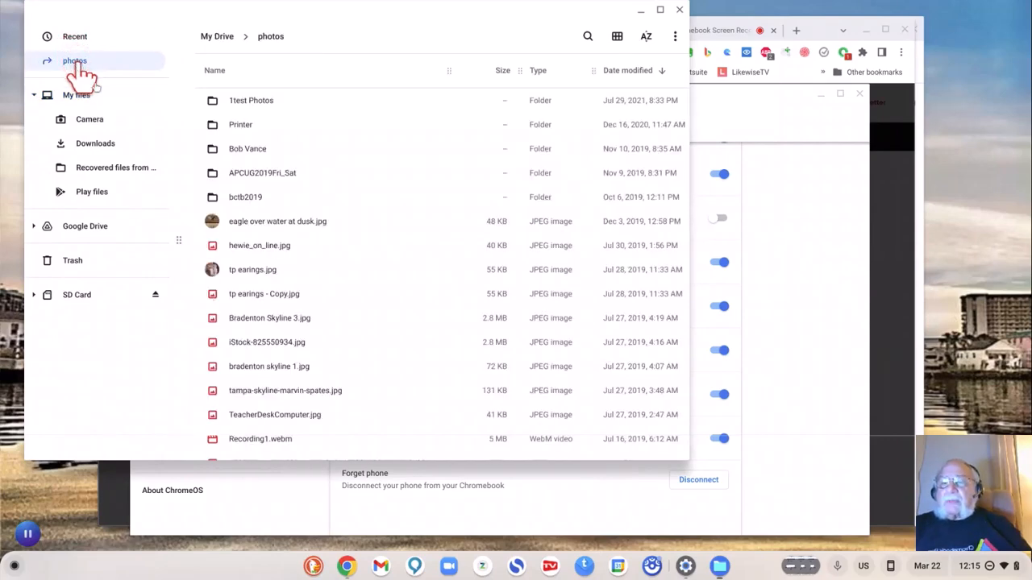
{"action": "scroll", "scroll_direction": "down", "scroll_amount": 3}
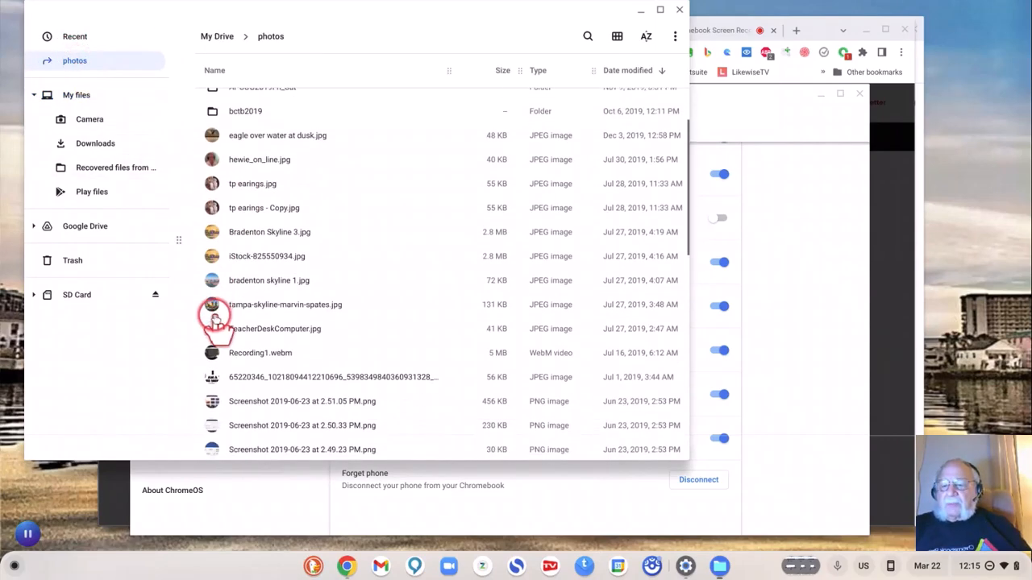
{"action": "left_click", "coordinate": [74, 61]}
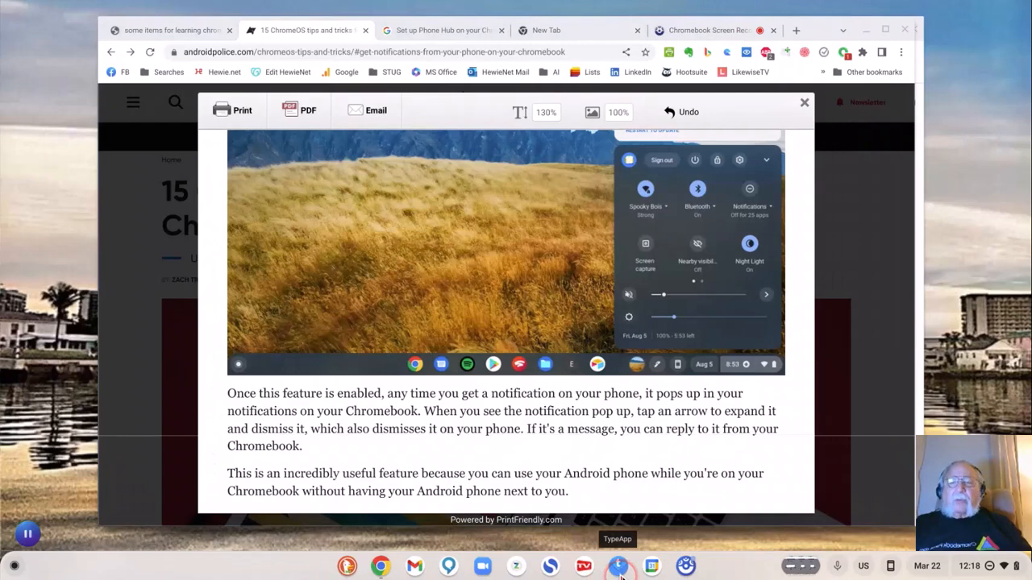
{"action": "mouse_move", "coordinate": [685, 567]}
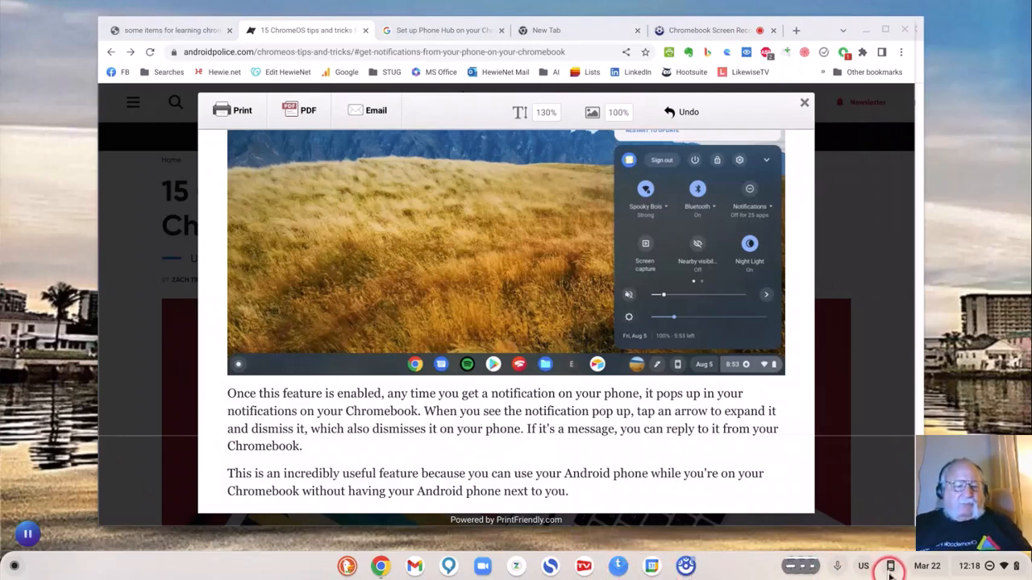
{"action": "mouse_move", "coordinate": [889, 566]}
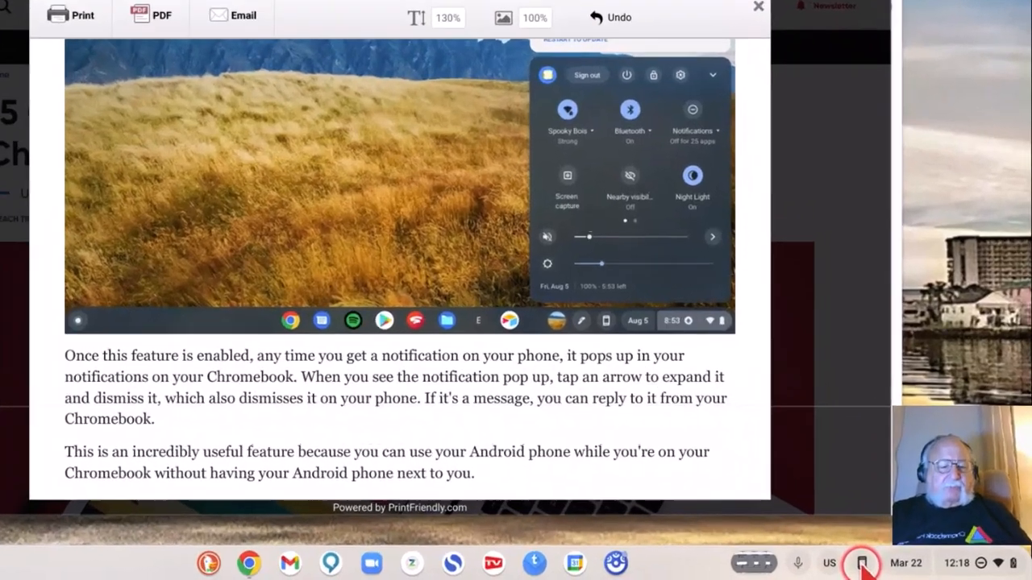
Step: Show the Samsung phone's Phone Hub panel and download its first recent photo
{"action": "left_click", "coordinate": [863, 563]}
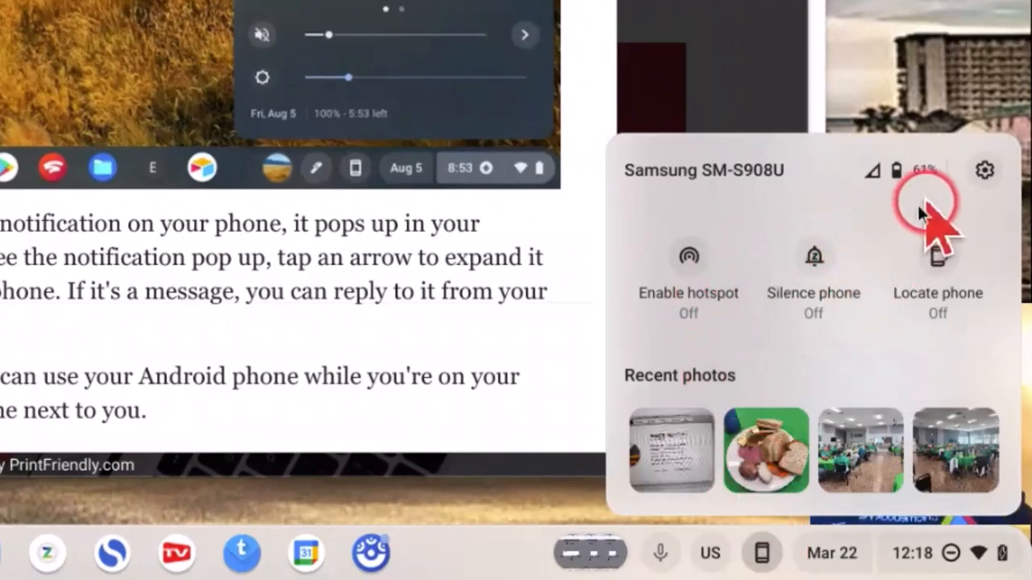
{"action": "mouse_move", "coordinate": [926, 174]}
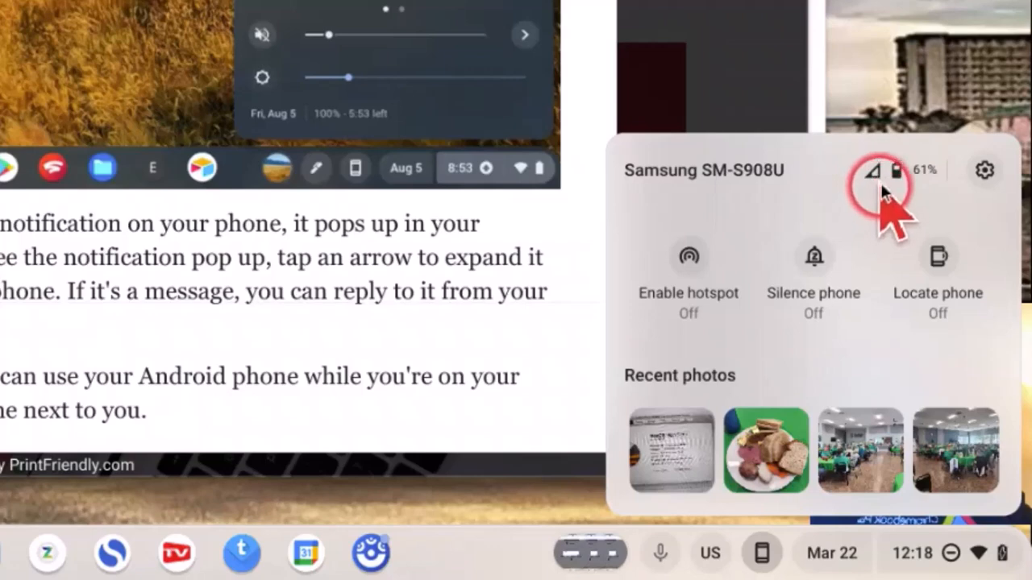
{"action": "mouse_move", "coordinate": [927, 266]}
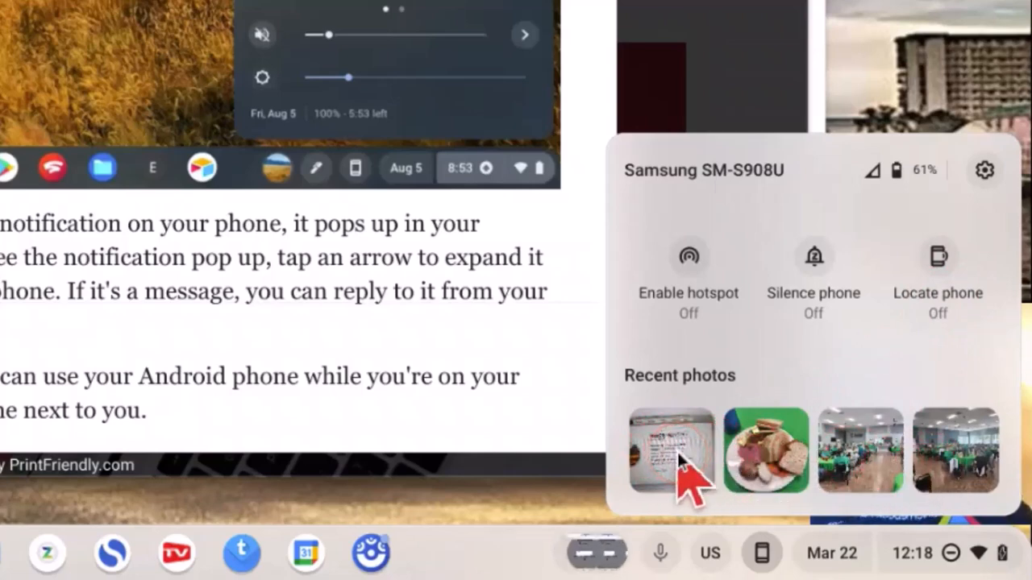
{"action": "left_click", "coordinate": [677, 464]}
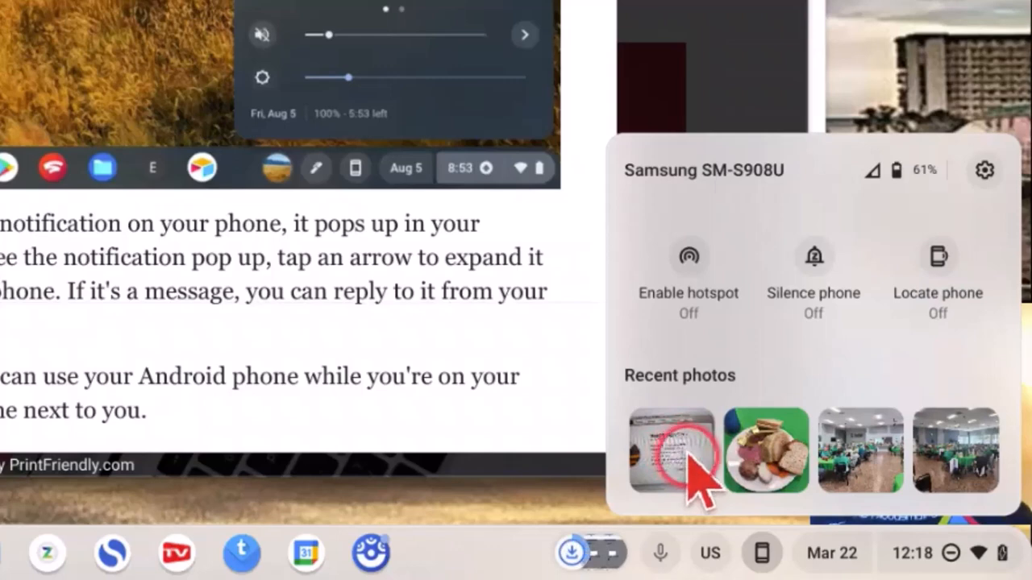
{"action": "mouse_move", "coordinate": [701, 471]}
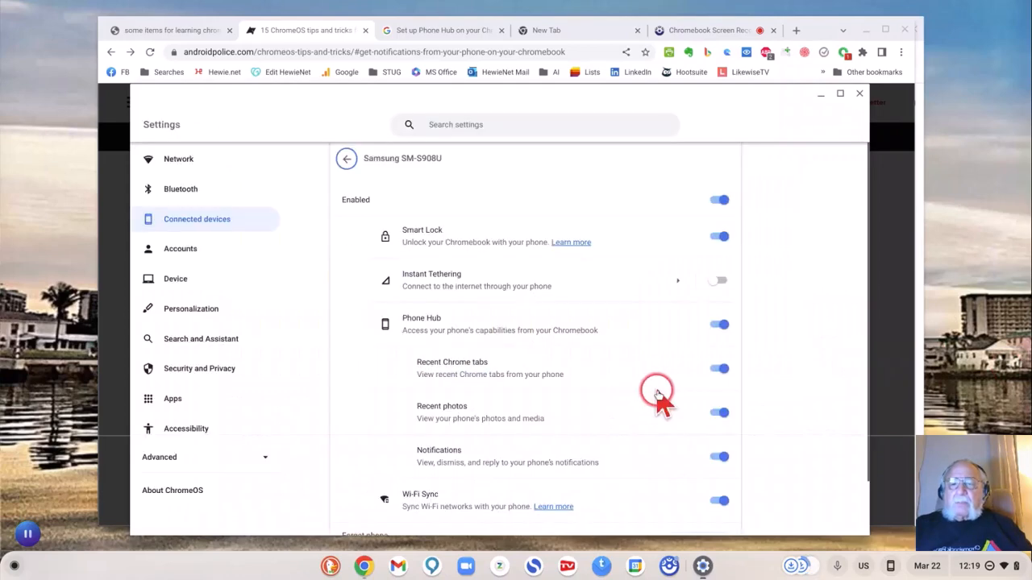
{"action": "mouse_move", "coordinate": [565, 451]}
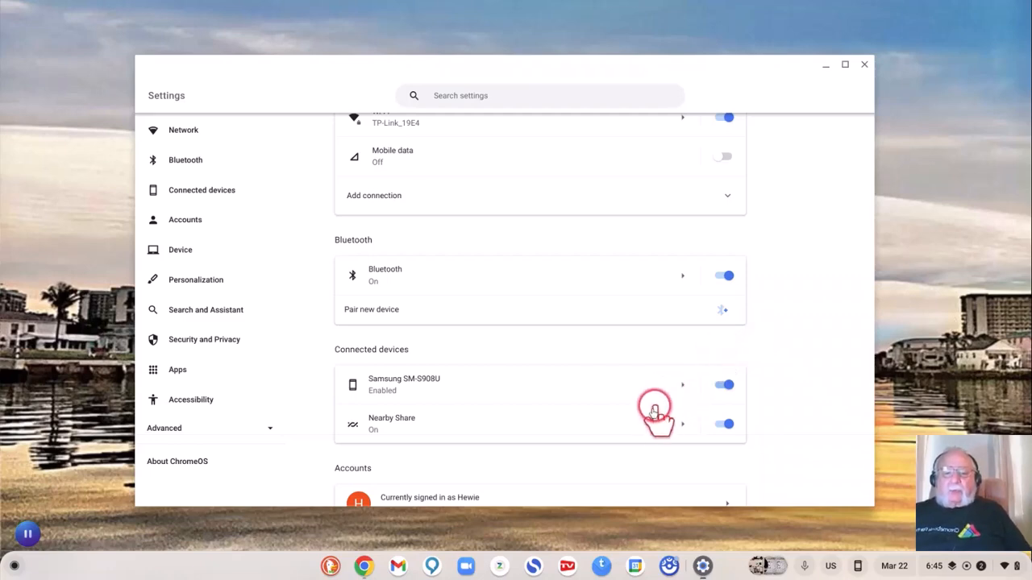
{"action": "mouse_move", "coordinate": [432, 435]}
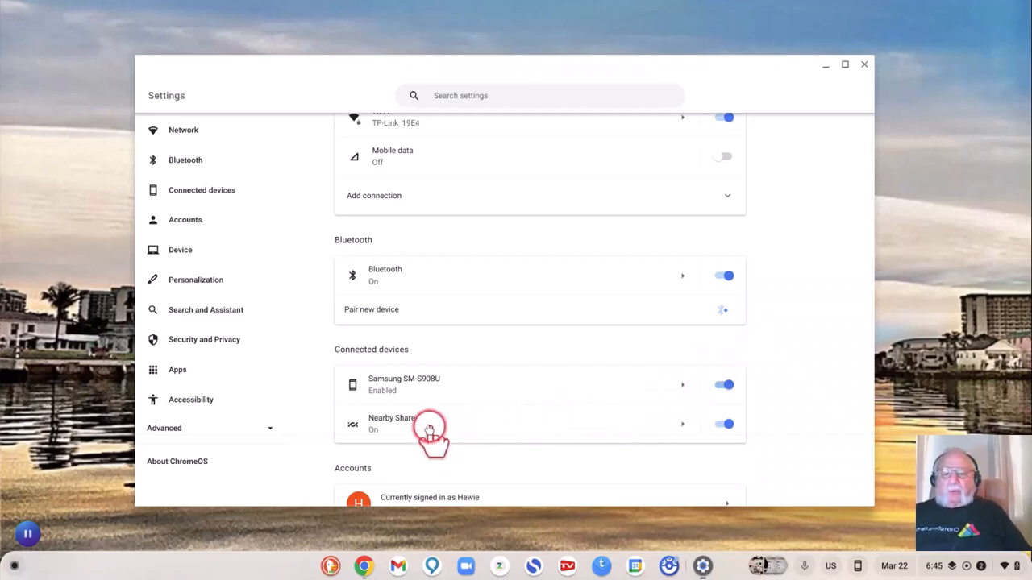
{"action": "mouse_move", "coordinate": [628, 427]}
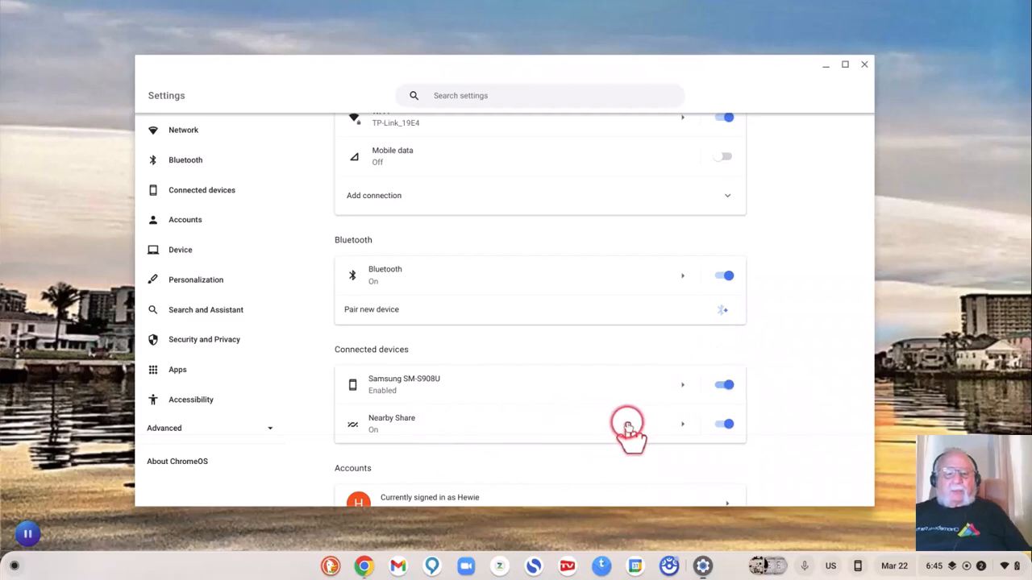
{"action": "mouse_move", "coordinate": [684, 428]}
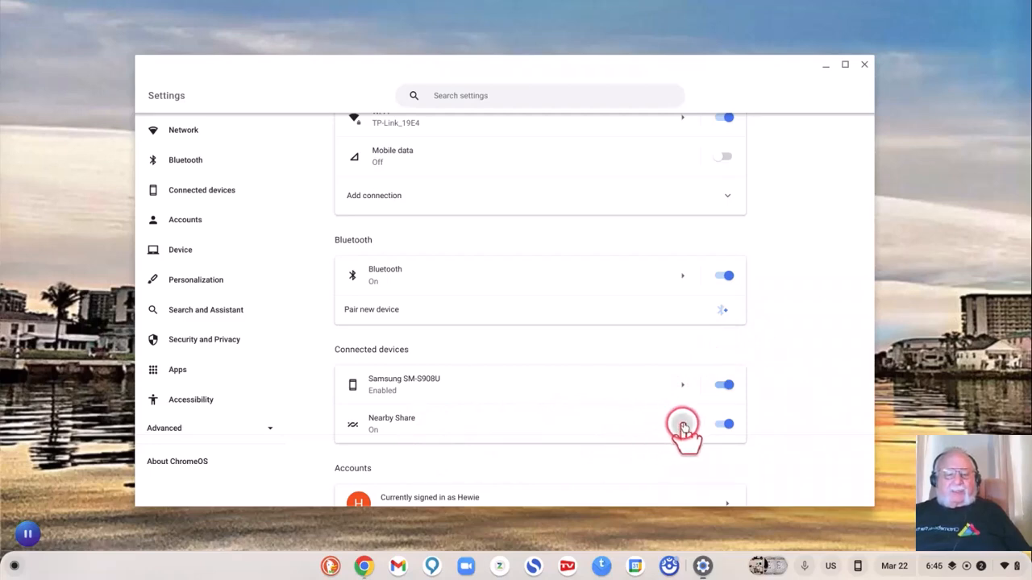
Step: Show the Nearby Share page under Connected devices in Settings
{"action": "left_click", "coordinate": [683, 426]}
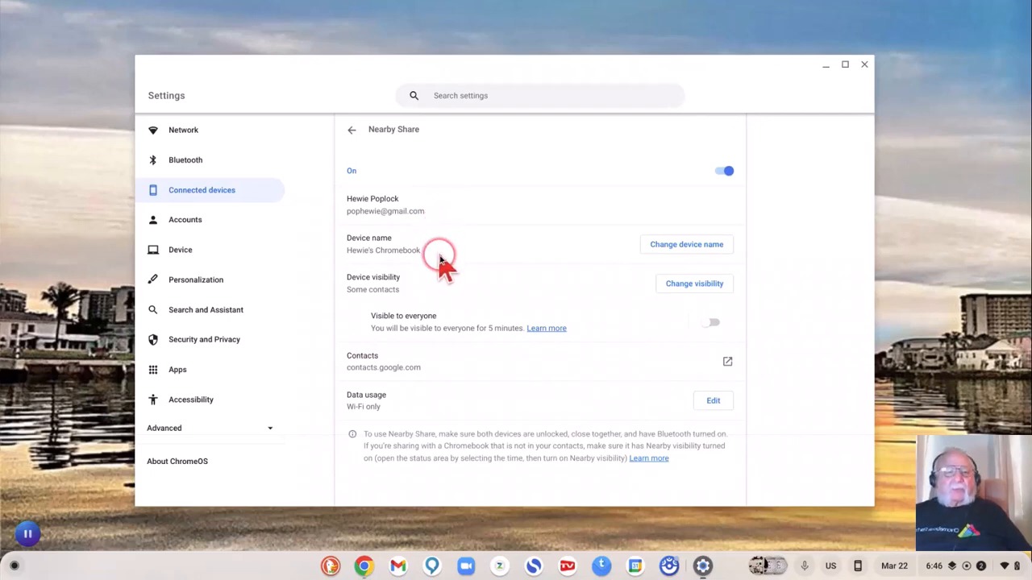
{"action": "mouse_move", "coordinate": [491, 314]}
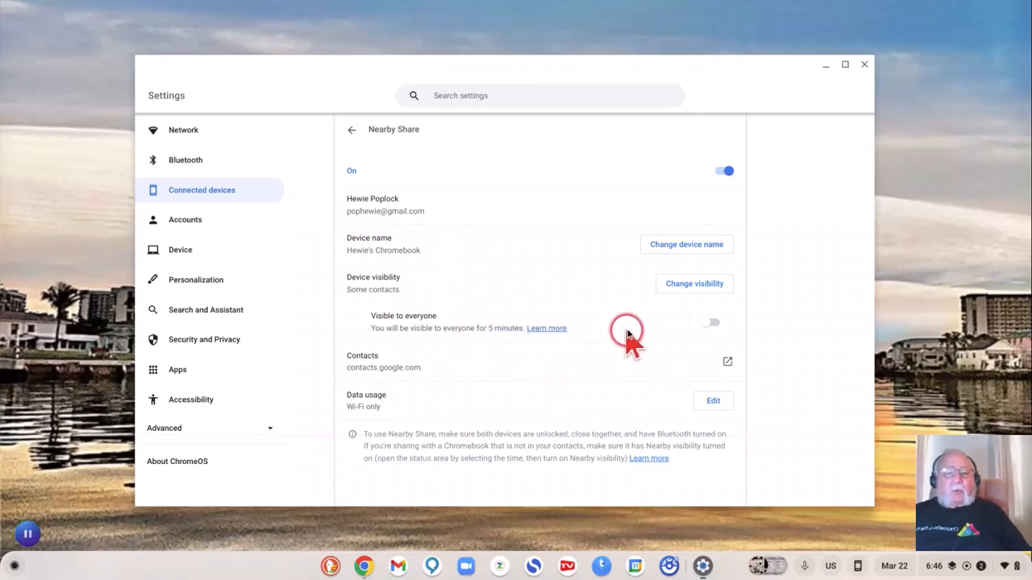
Step: Bring up the Nearby Share device visibility choices via Change visibility
{"action": "left_click", "coordinate": [693, 284]}
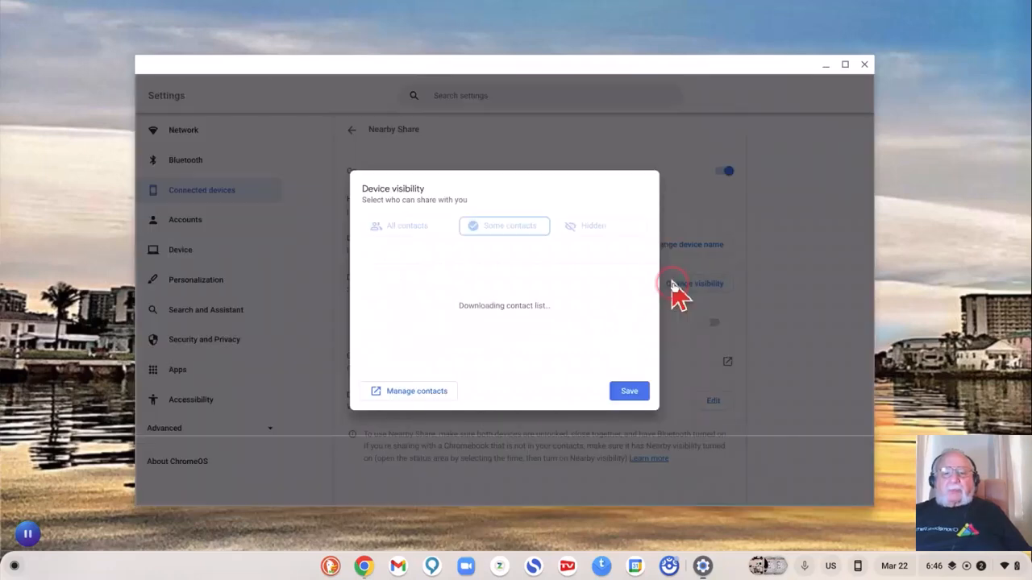
Step: Choose Some contacts visibility with the listed contact allowed, then dismiss the dialog
{"action": "left_click", "coordinate": [503, 226]}
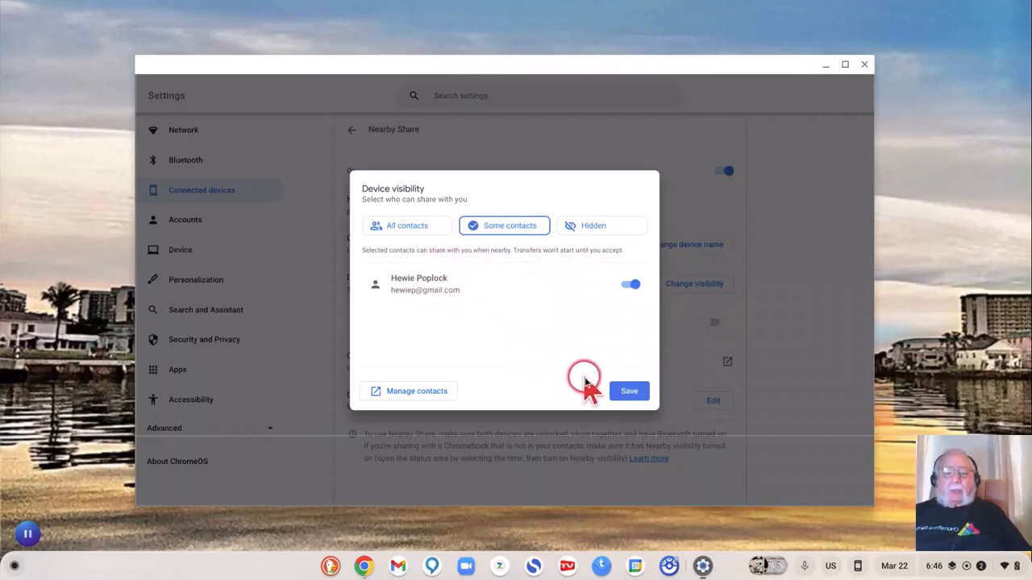
{"action": "left_click", "coordinate": [629, 391]}
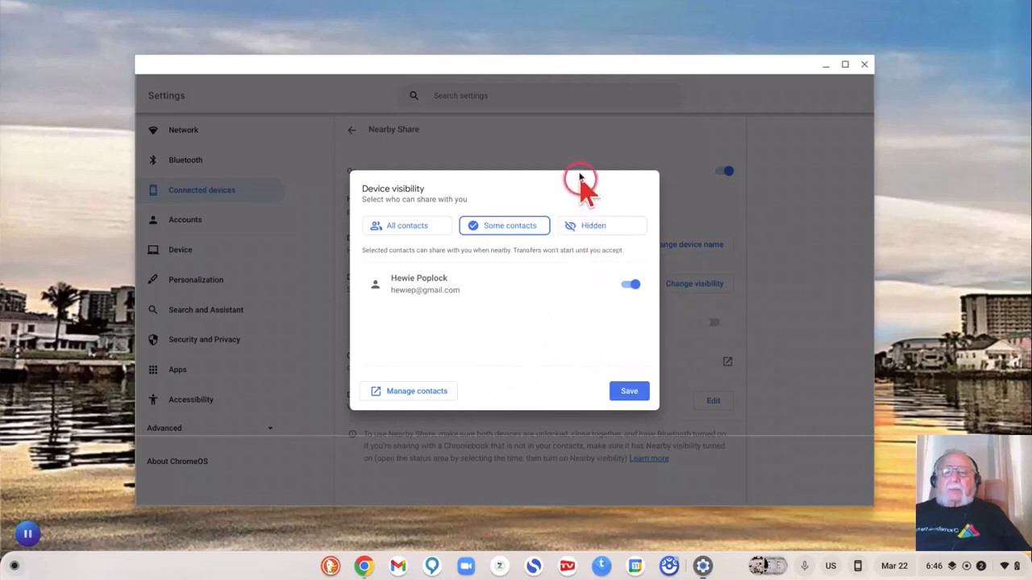
{"action": "mouse_move", "coordinate": [596, 342]}
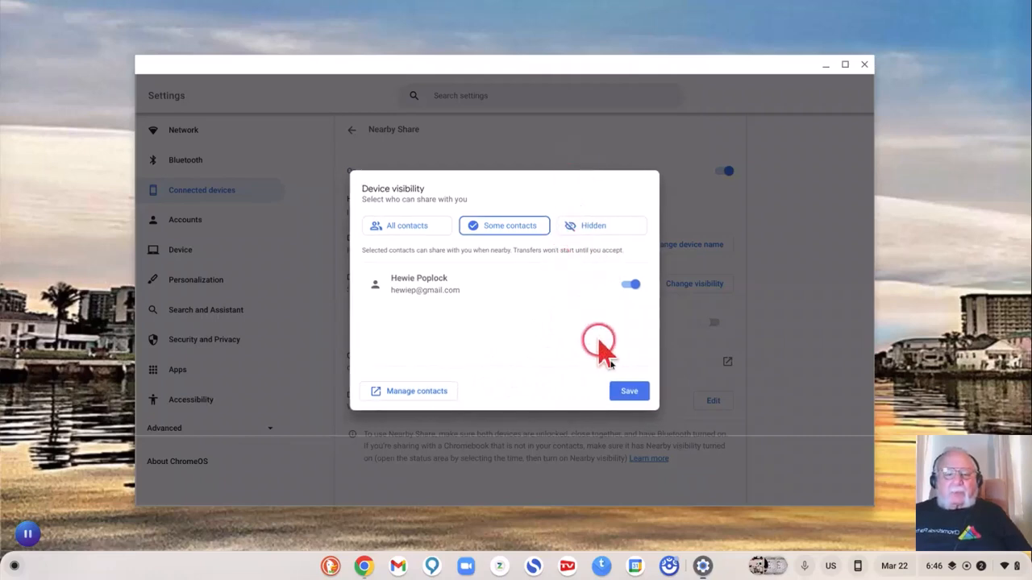
{"action": "mouse_move", "coordinate": [551, 255]}
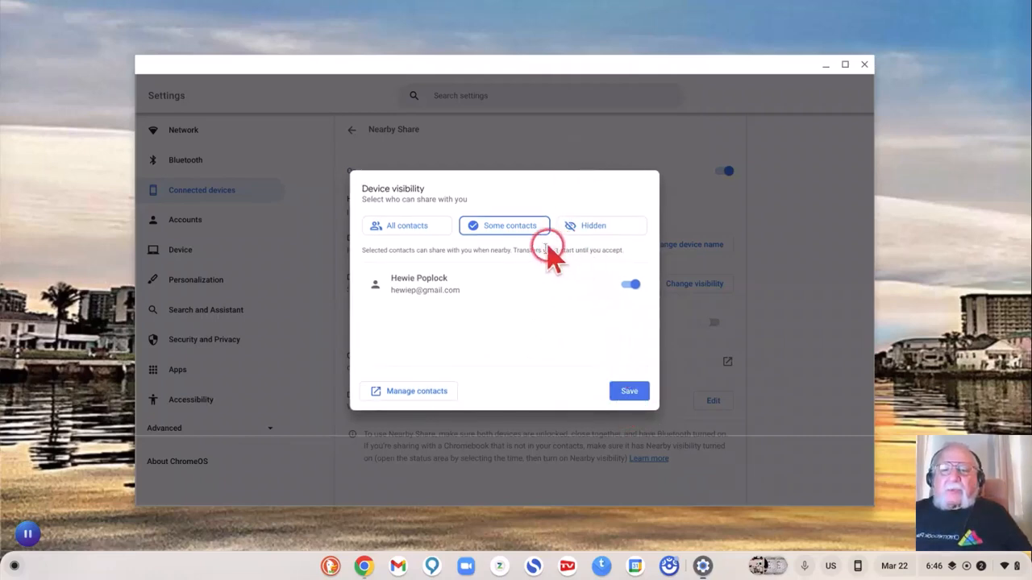
{"action": "left_click", "coordinate": [629, 391]}
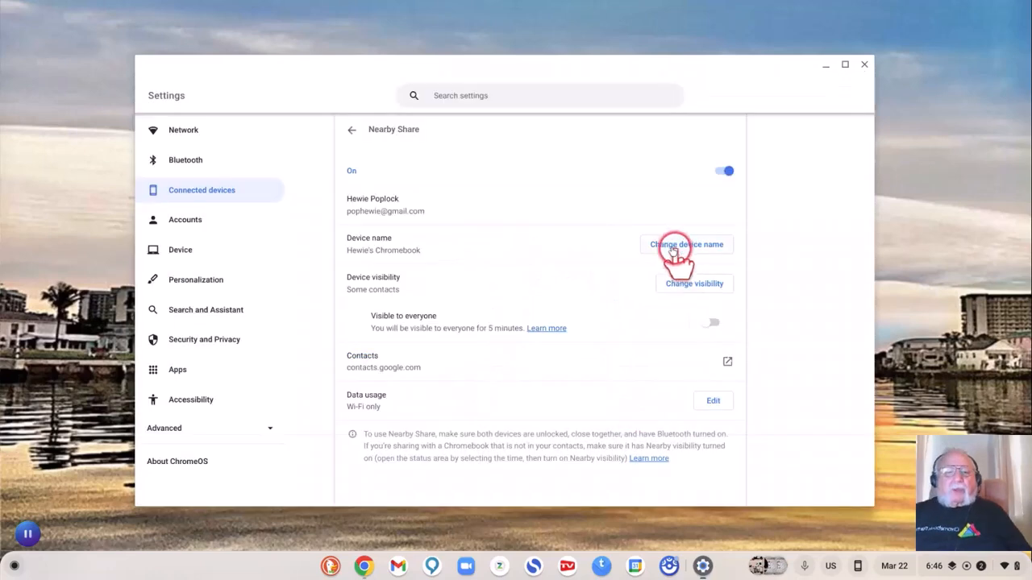
{"action": "mouse_move", "coordinate": [474, 265]}
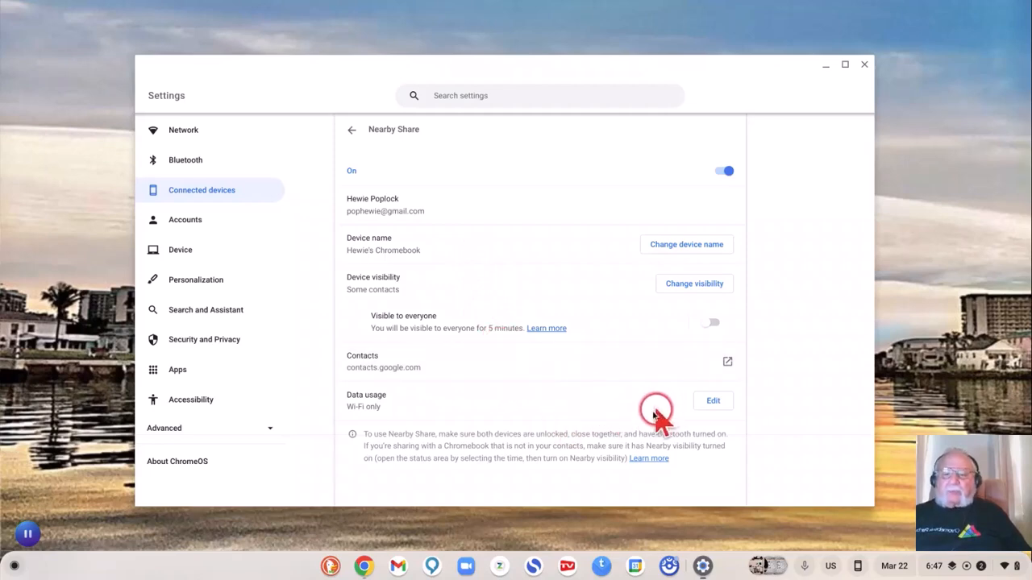
{"action": "mouse_move", "coordinate": [593, 319]}
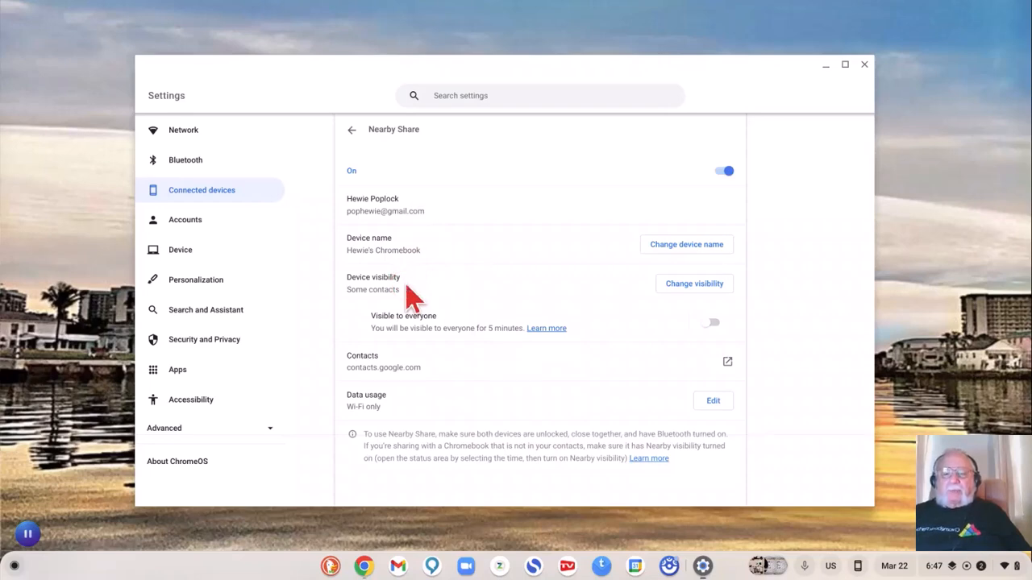
{"action": "left_click", "coordinate": [411, 294]}
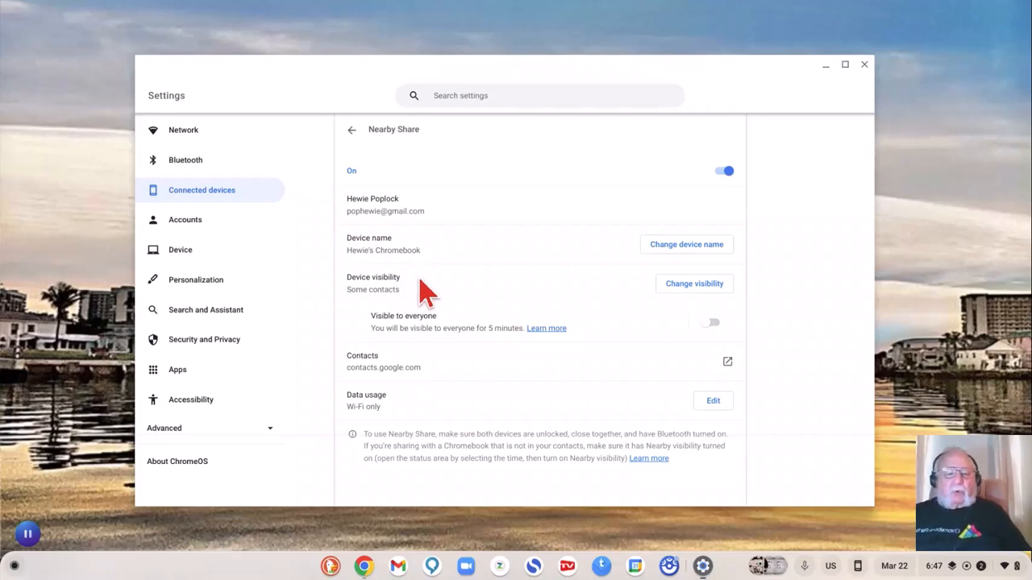
{"action": "mouse_move", "coordinate": [782, 363]}
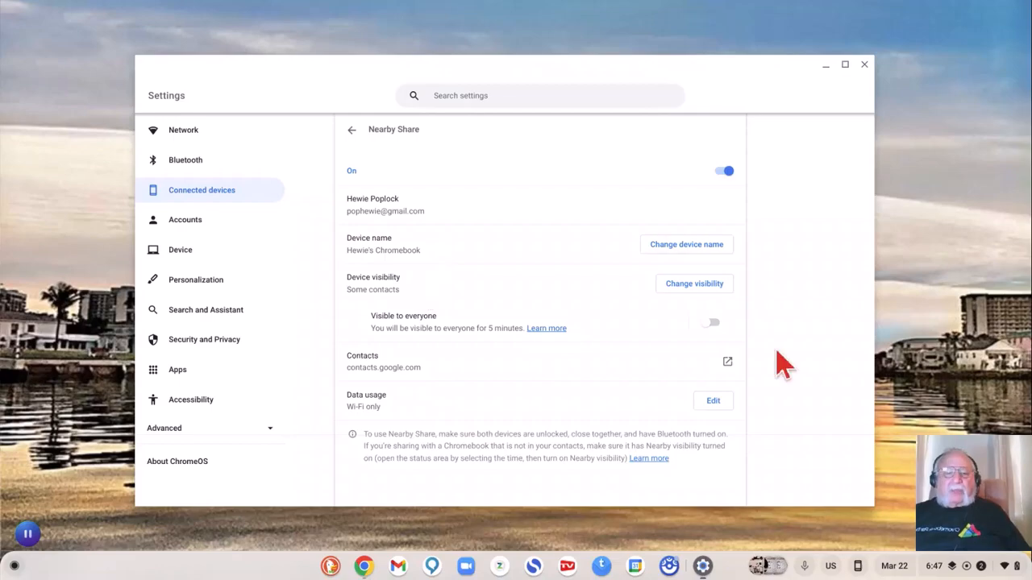